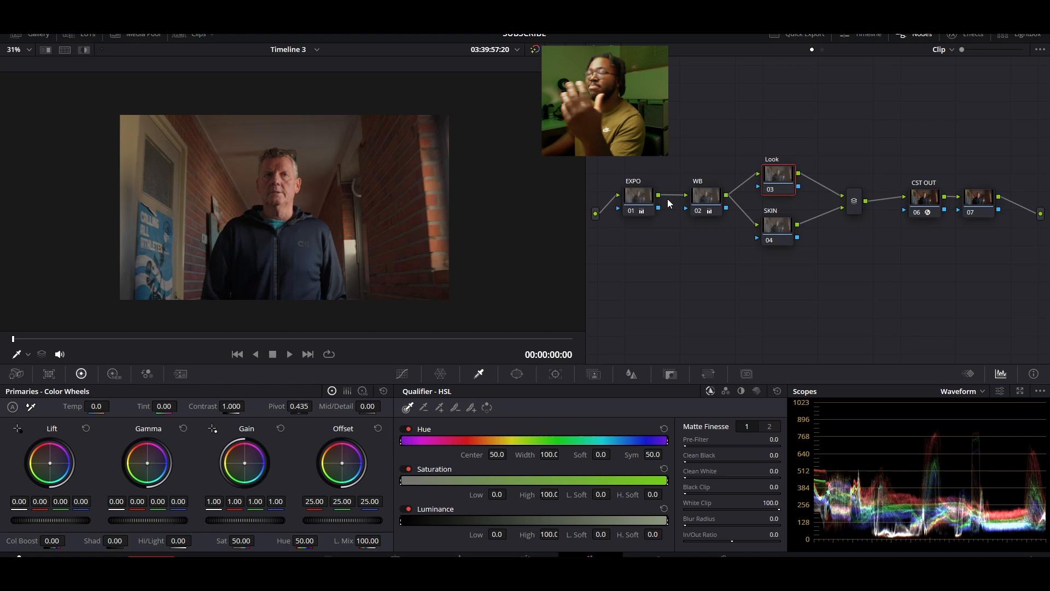
mouse_move(705, 196)
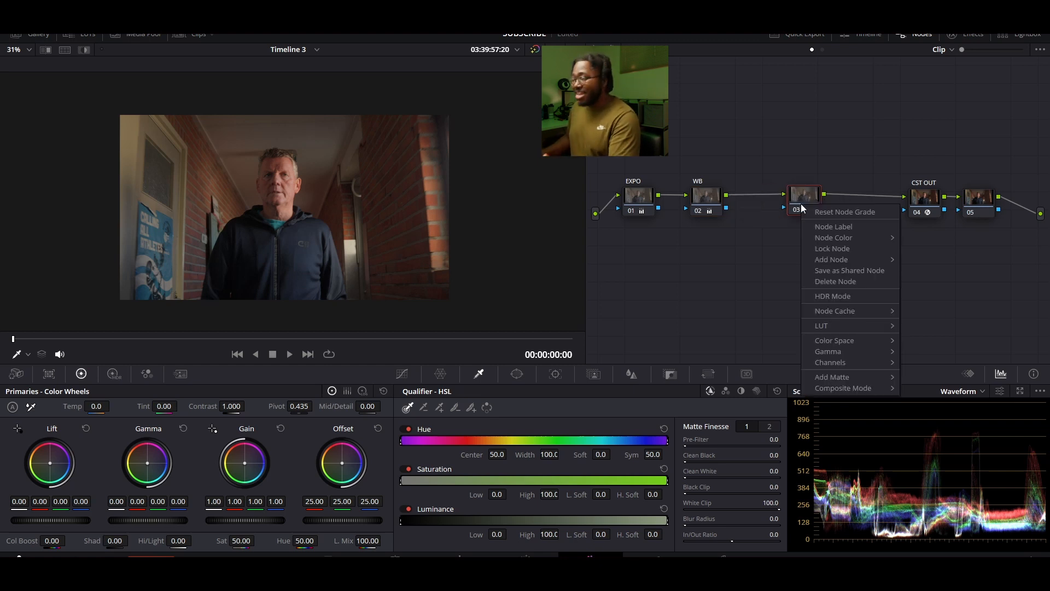
mouse_move(831, 259)
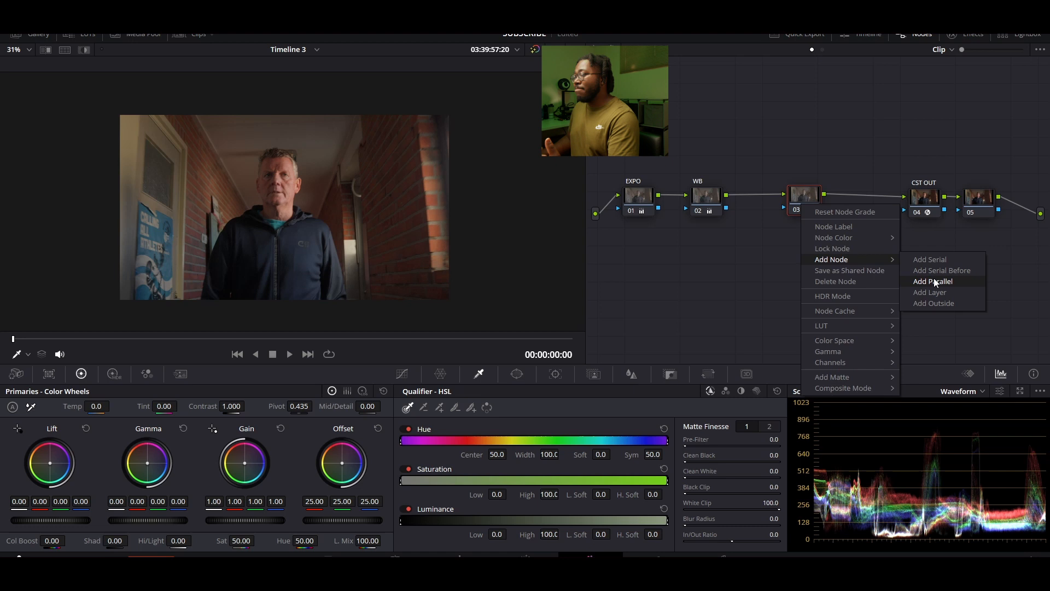
Add parallel node 04 beside node 03 and reposition it in the node tree
click(932, 281)
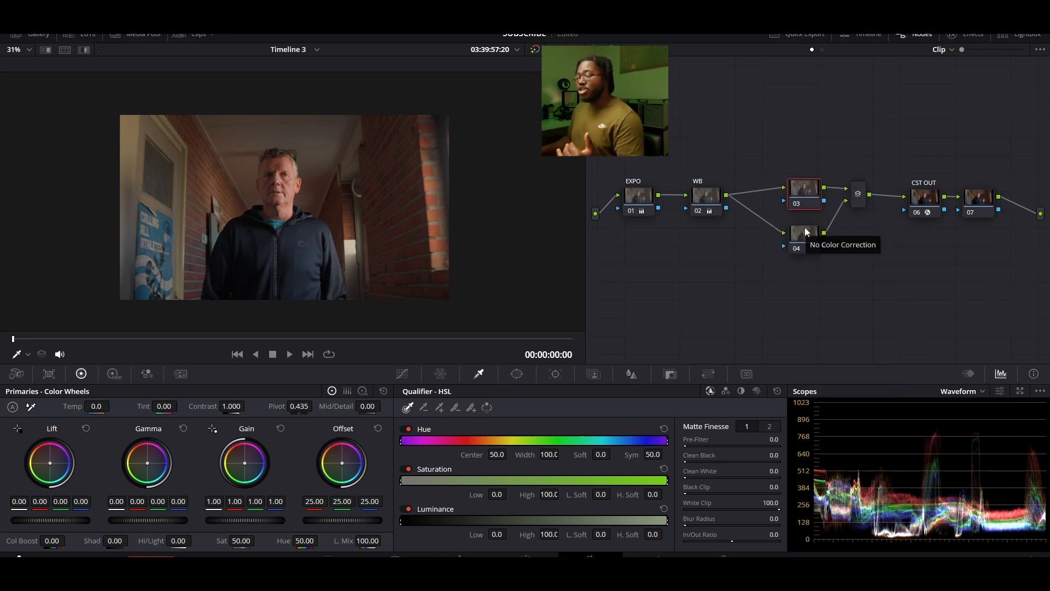
click(803, 234)
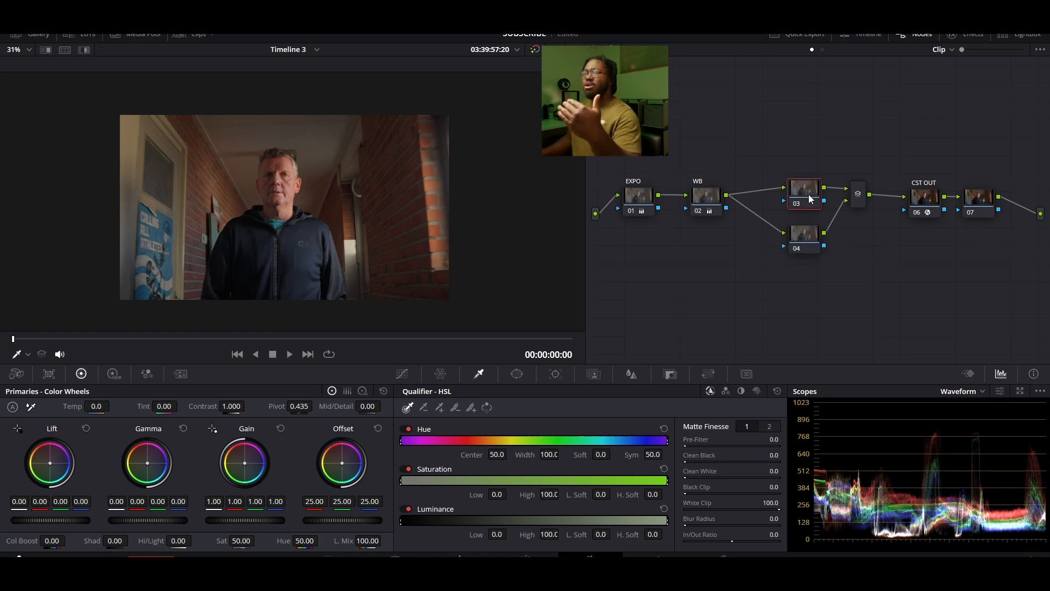
click(803, 234)
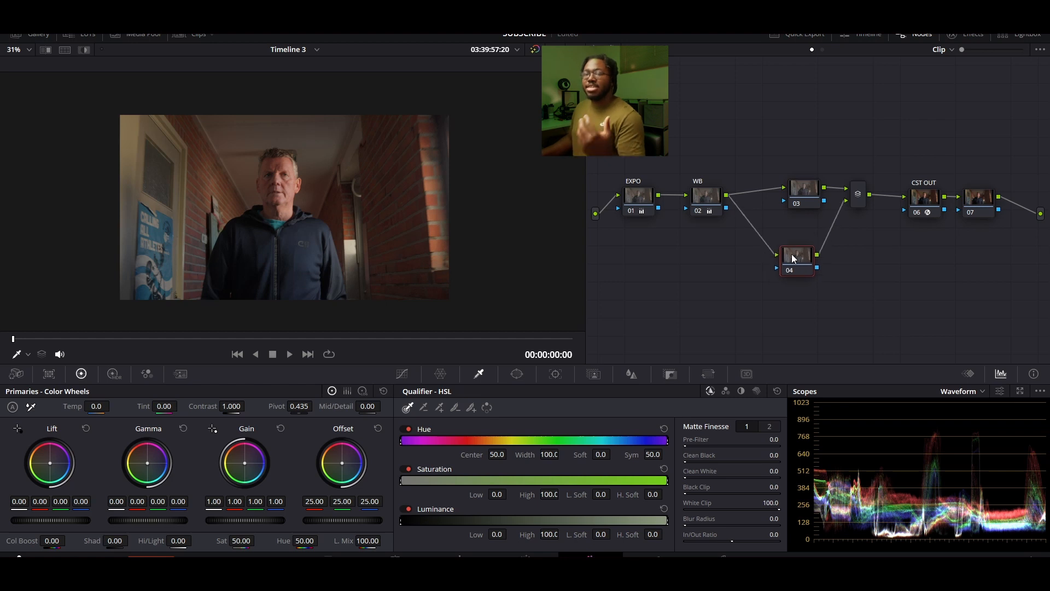
click(798, 191)
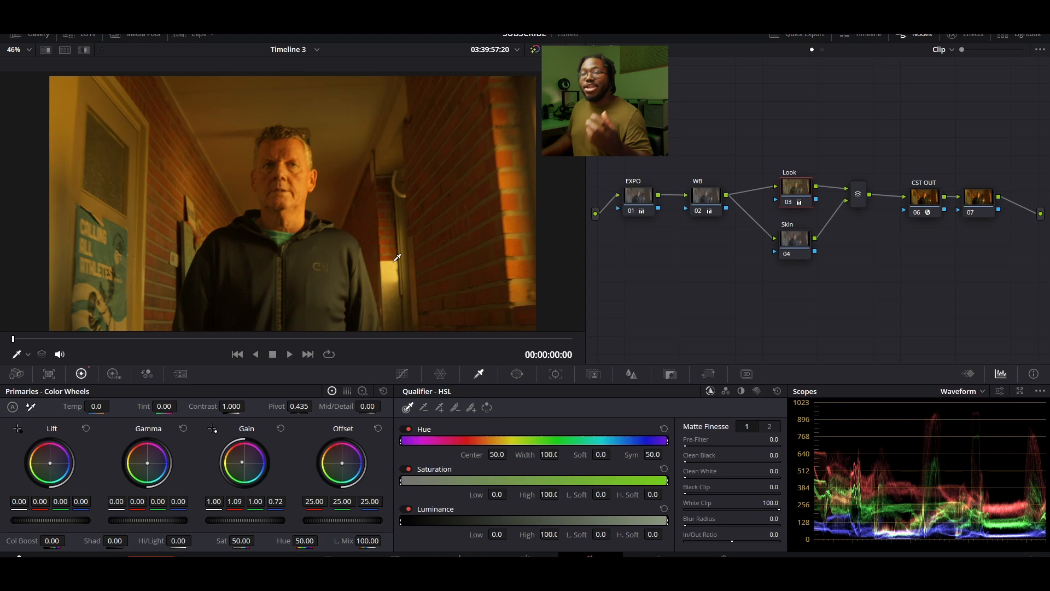
mouse_move(475, 253)
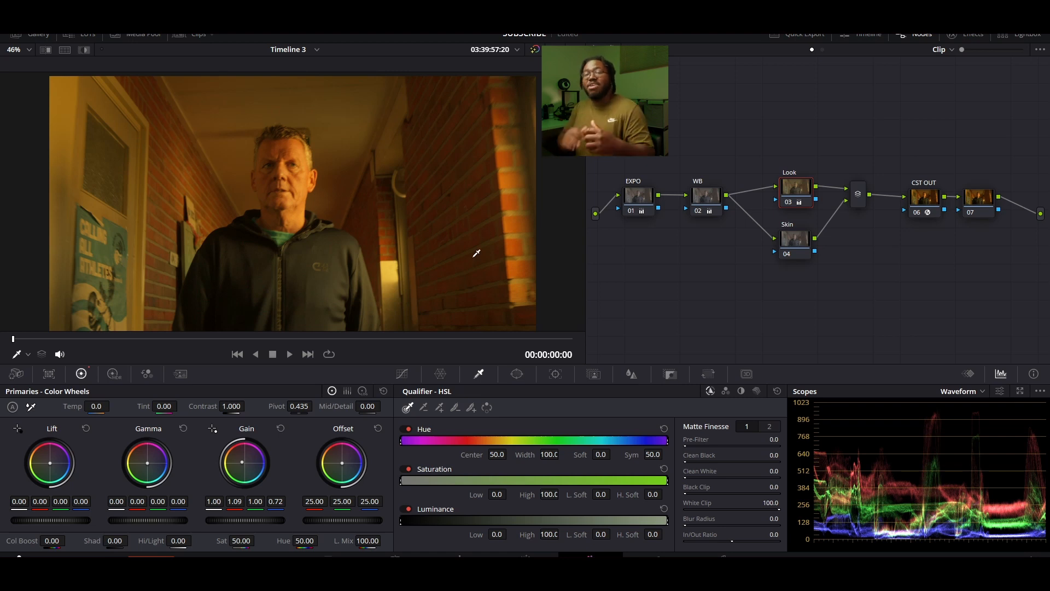
Select the Look node to push its gain toward a warm orange tint
click(795, 241)
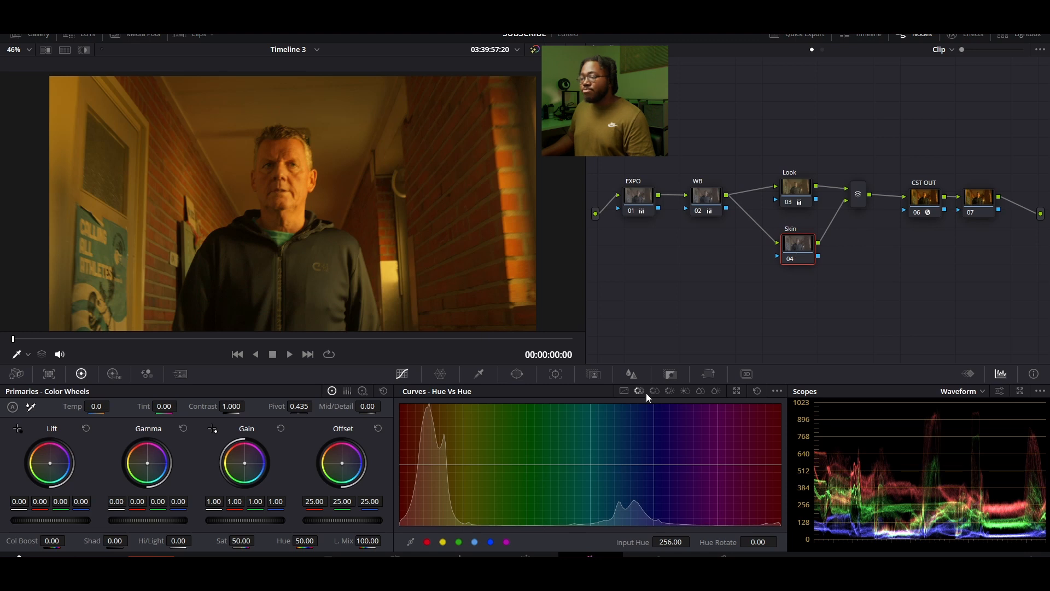
mouse_move(638, 391)
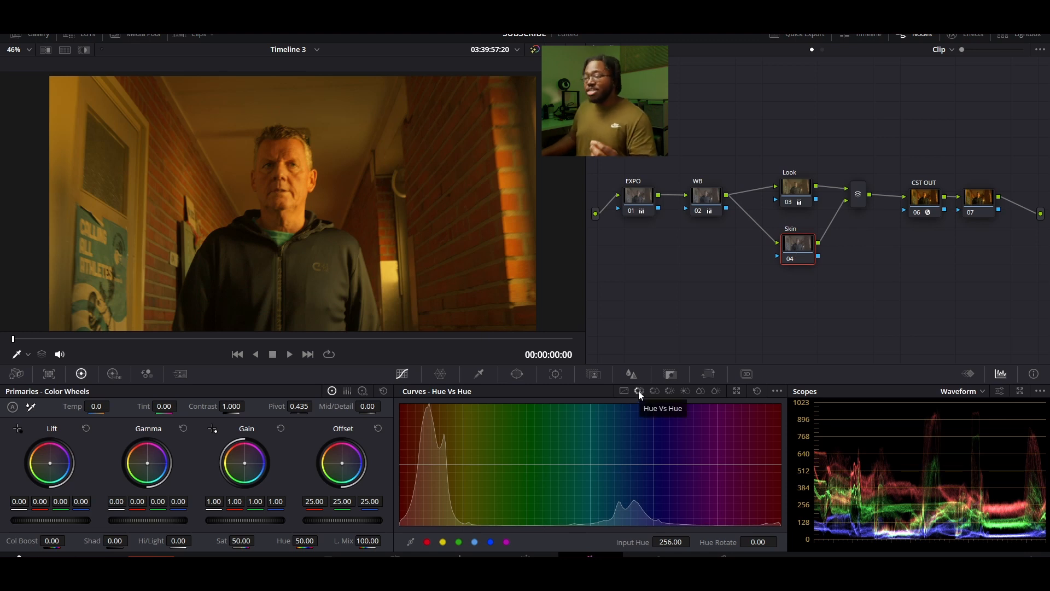
On the Skin node's Hue vs Sat curve, place points around the orange skin hues, keeping it flat
click(654, 391)
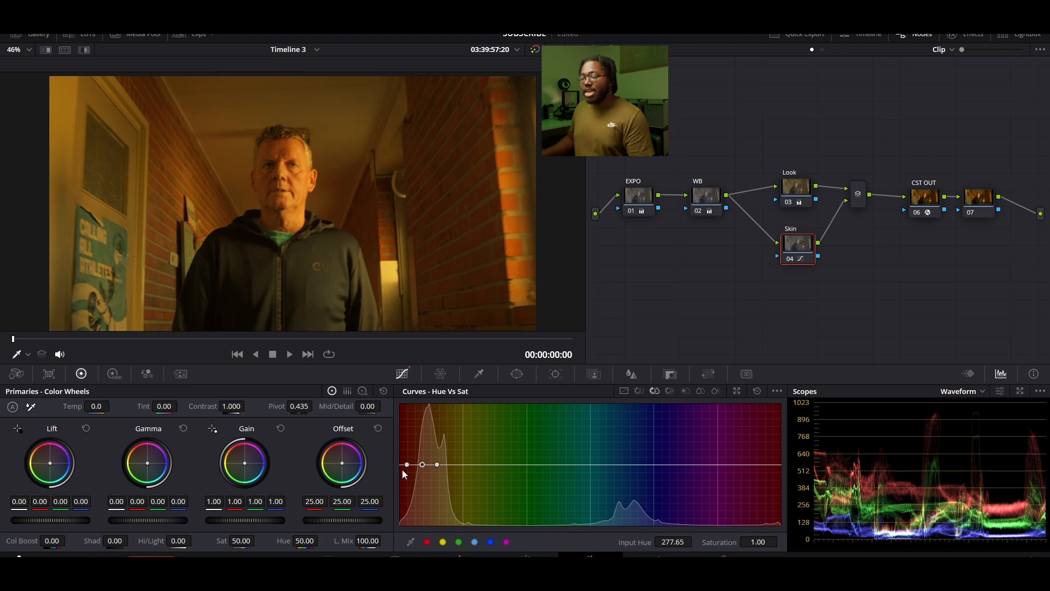
mouse_move(442, 435)
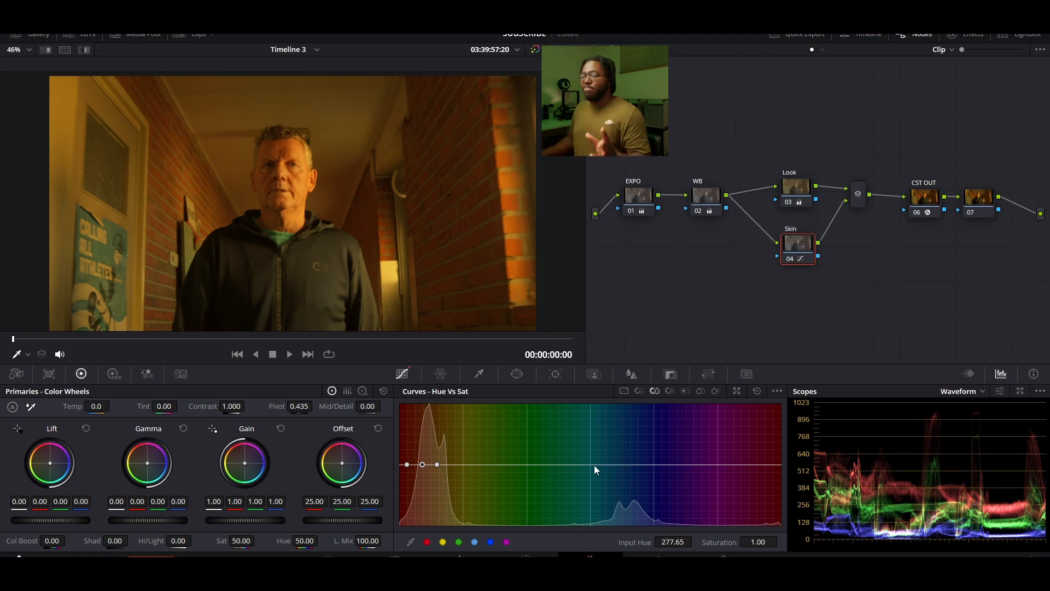
mouse_move(691, 472)
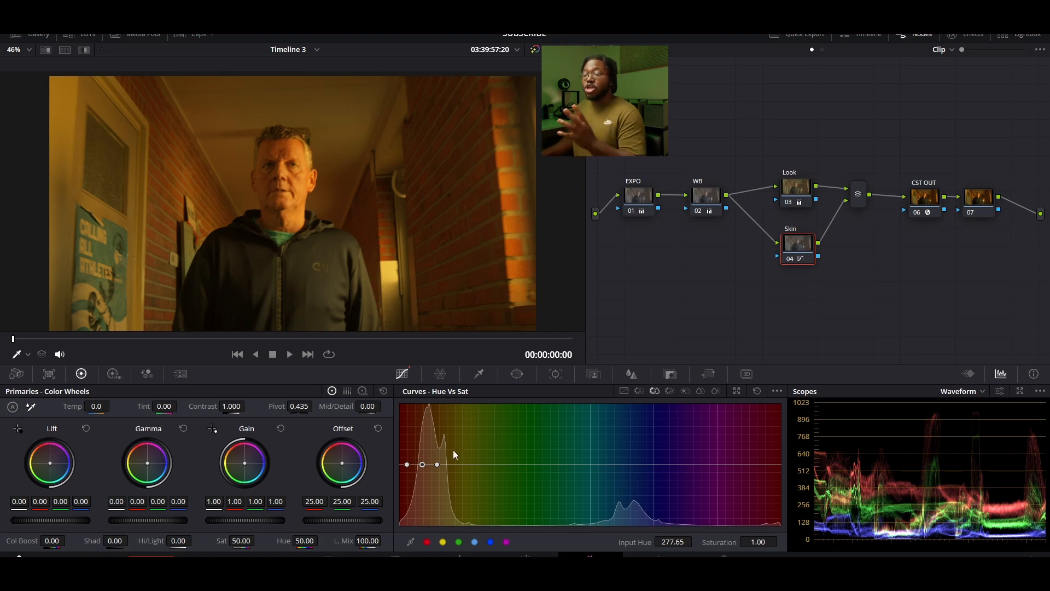
drag(421, 464, 406, 465)
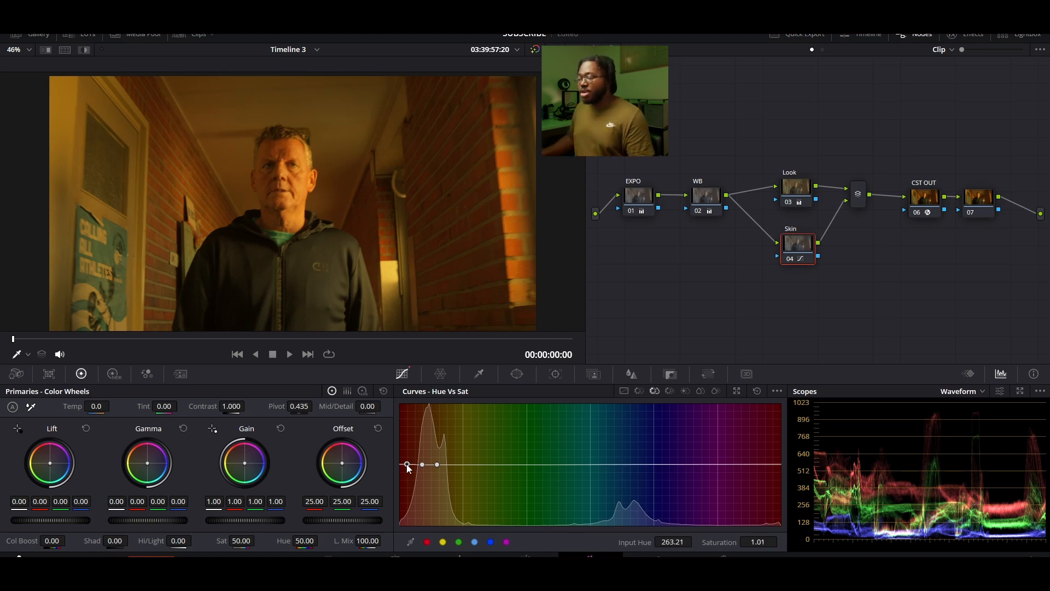
drag(406, 465, 764, 466)
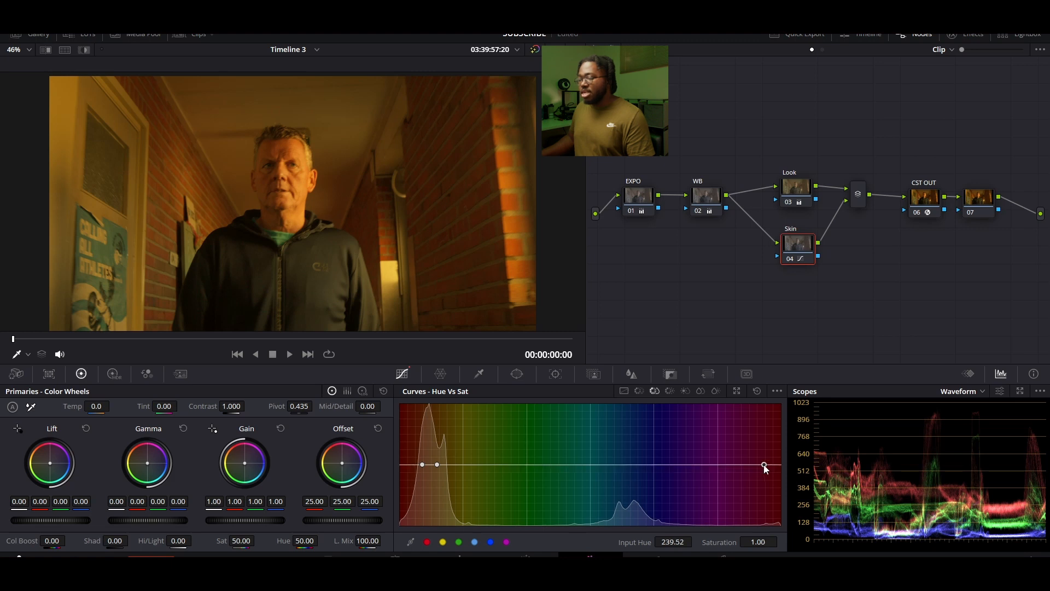
drag(763, 465, 745, 465)
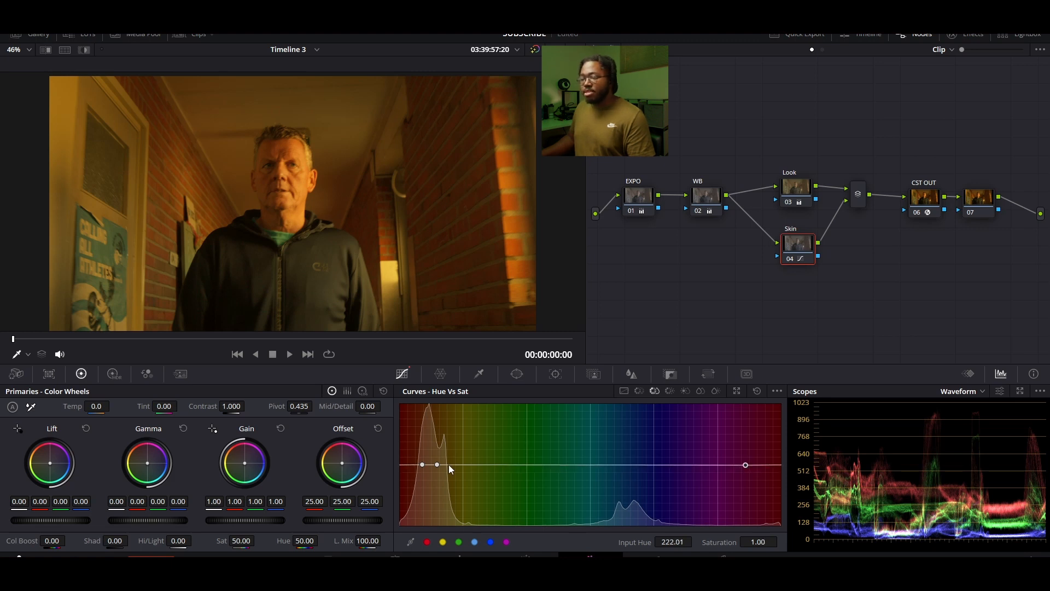
drag(436, 465, 450, 466)
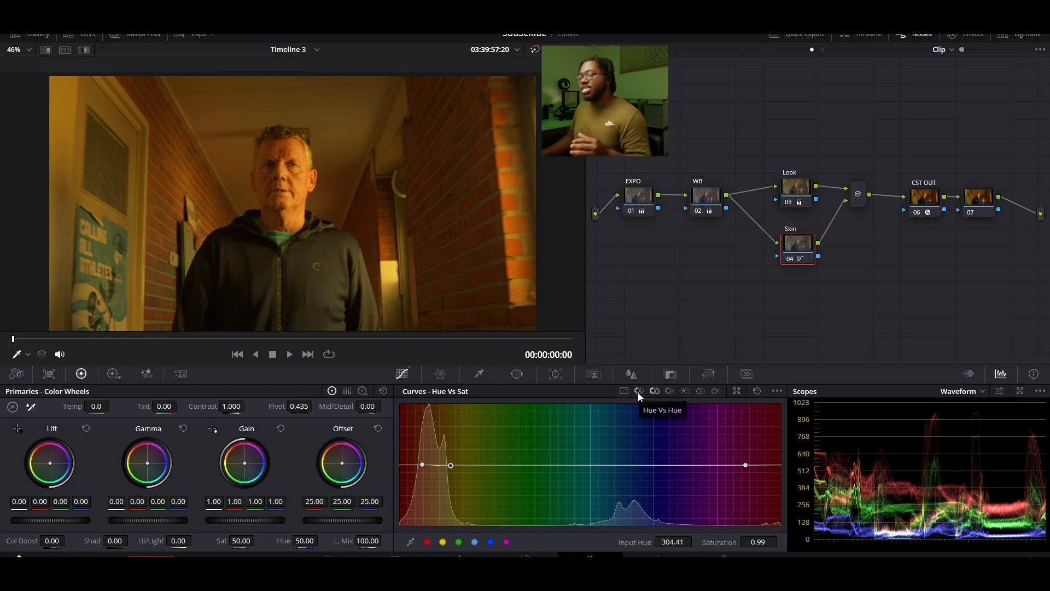
On Hue vs Hue, sample the man's face for skin points and nudge one slightly
click(638, 390)
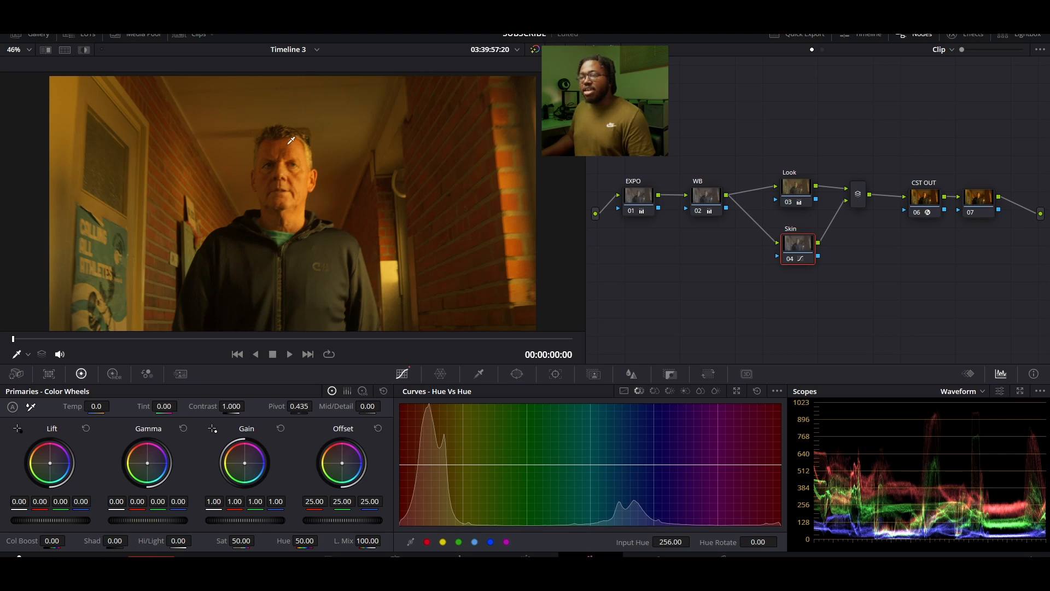
click(421, 464)
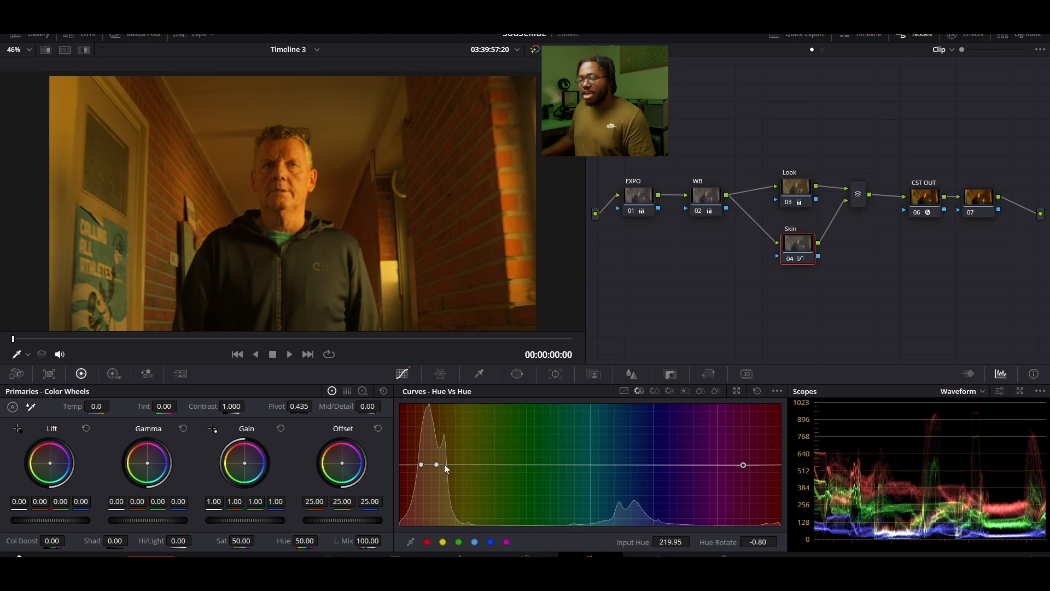
drag(436, 464, 457, 465)
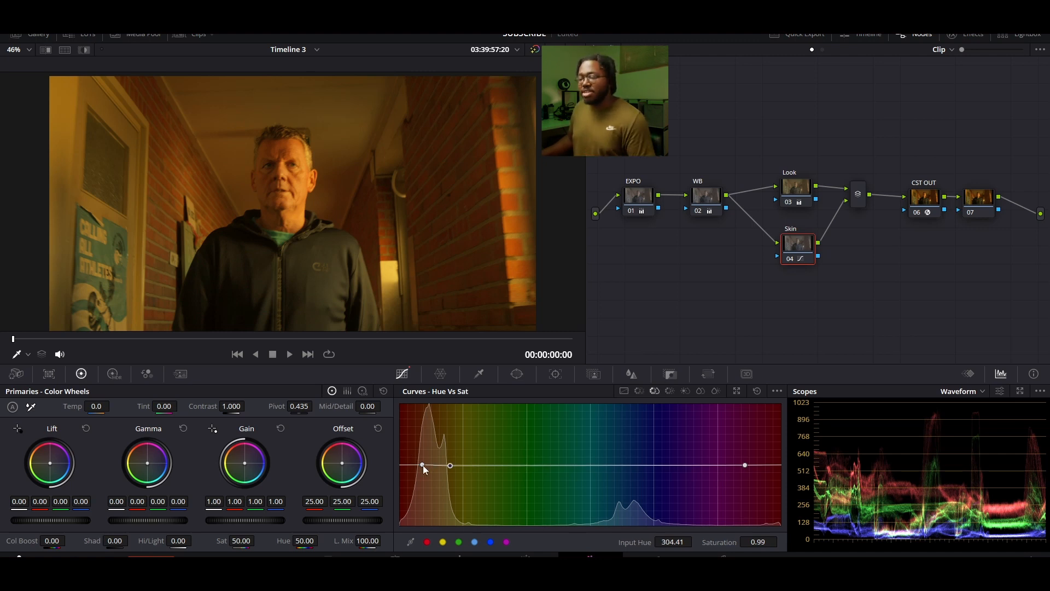
Rotate the reddest skin hue point a few degrees on the Hue vs Hue curve
drag(421, 465, 422, 463)
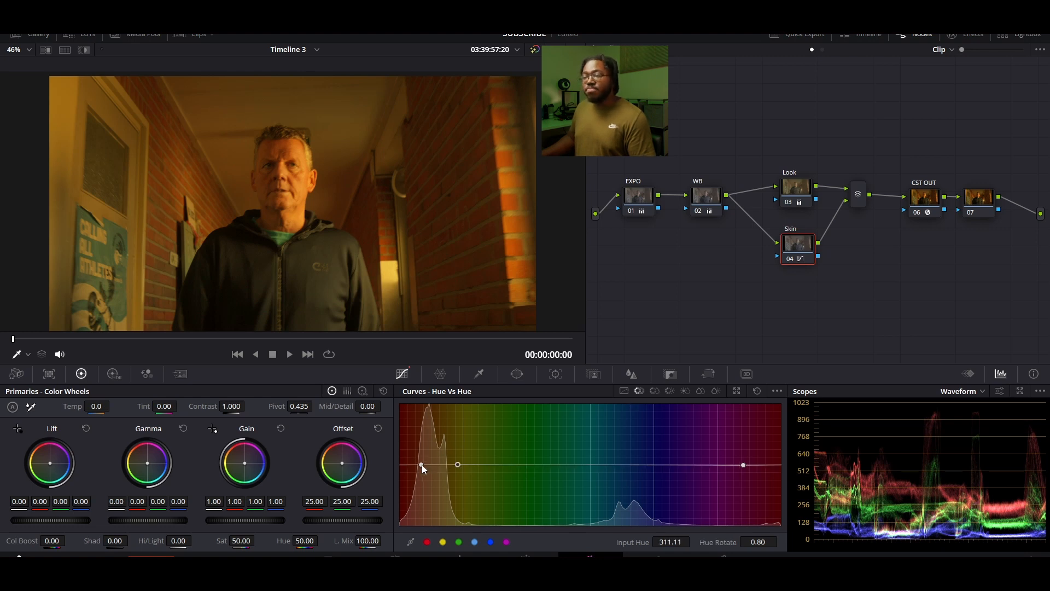
drag(422, 464, 422, 474)
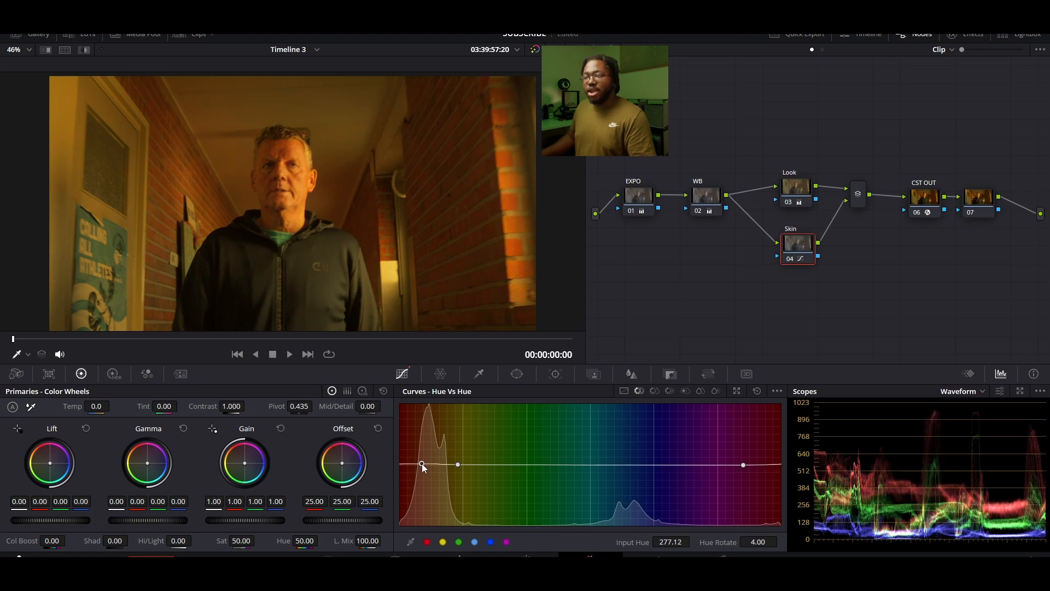
drag(421, 465, 423, 462)
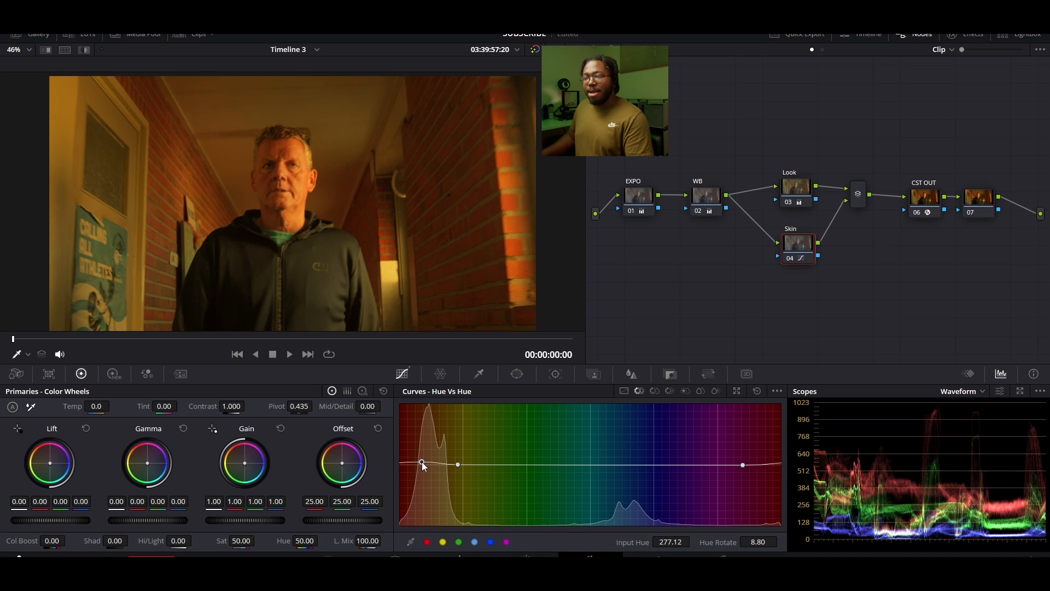
drag(421, 464, 426, 465)
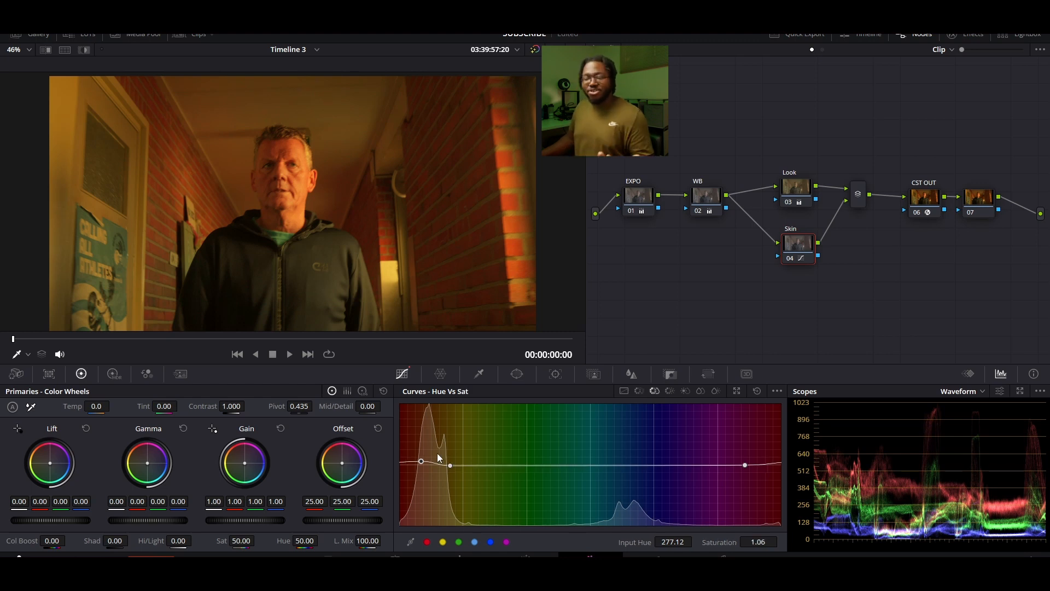
Adjust Hue vs Sat points around the orange skin hues, returning the magenta point to neutral
drag(448, 465, 422, 462)
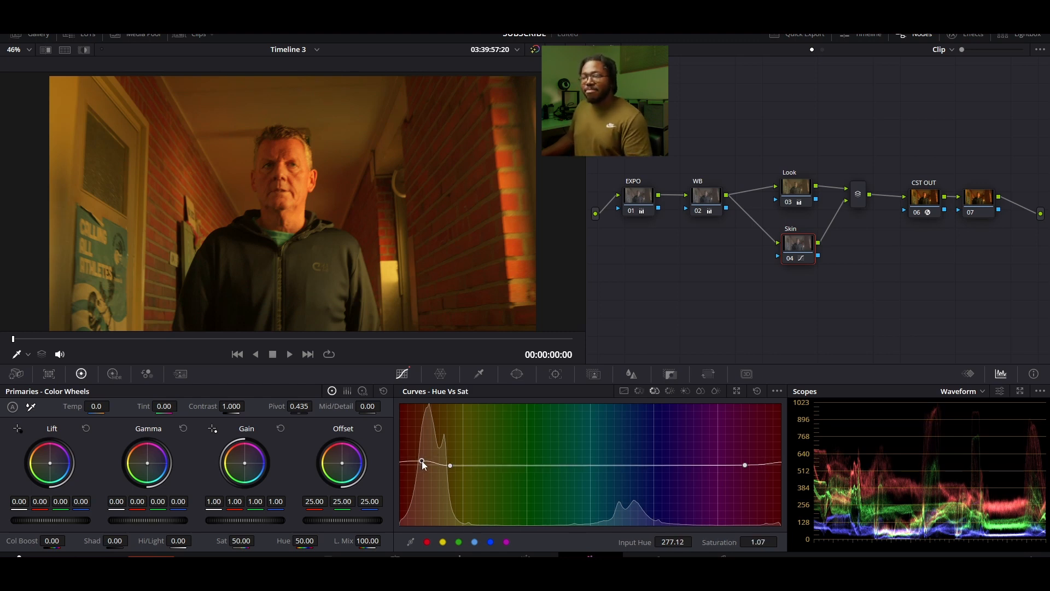
drag(421, 464, 421, 476)
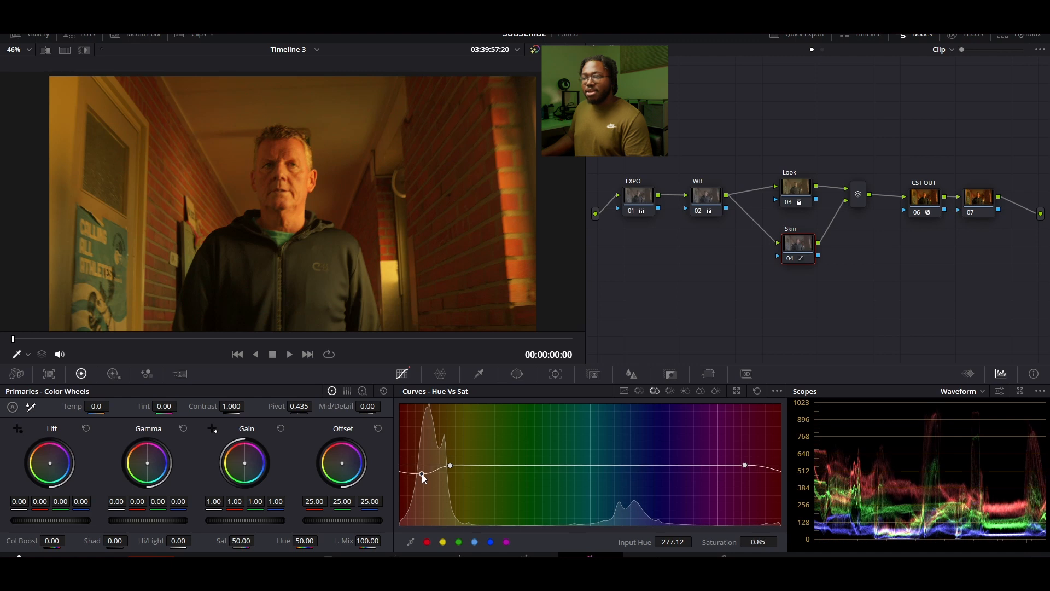
drag(421, 478, 421, 469)
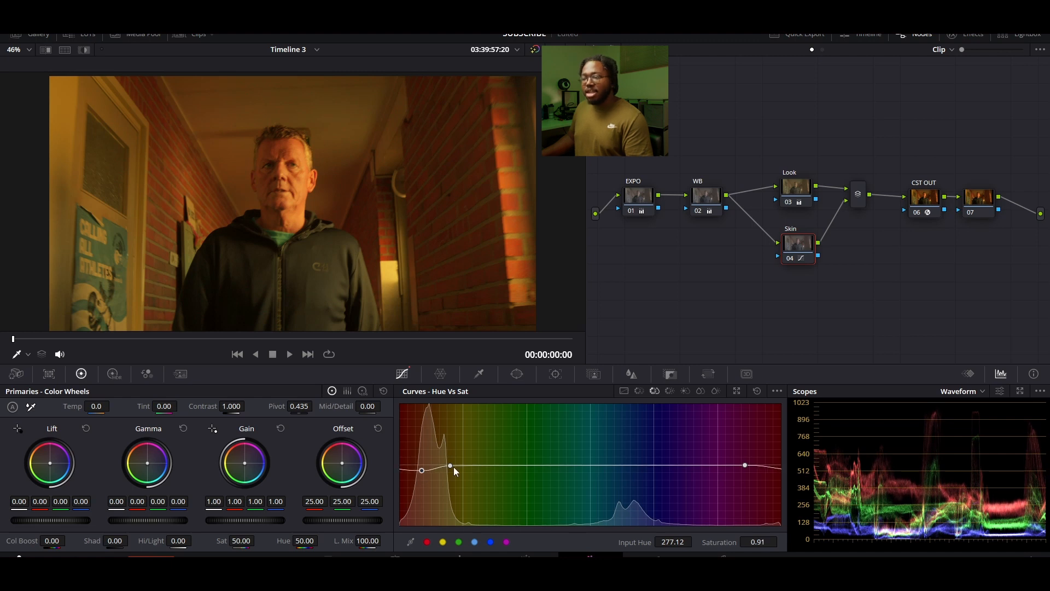
drag(449, 465, 468, 463)
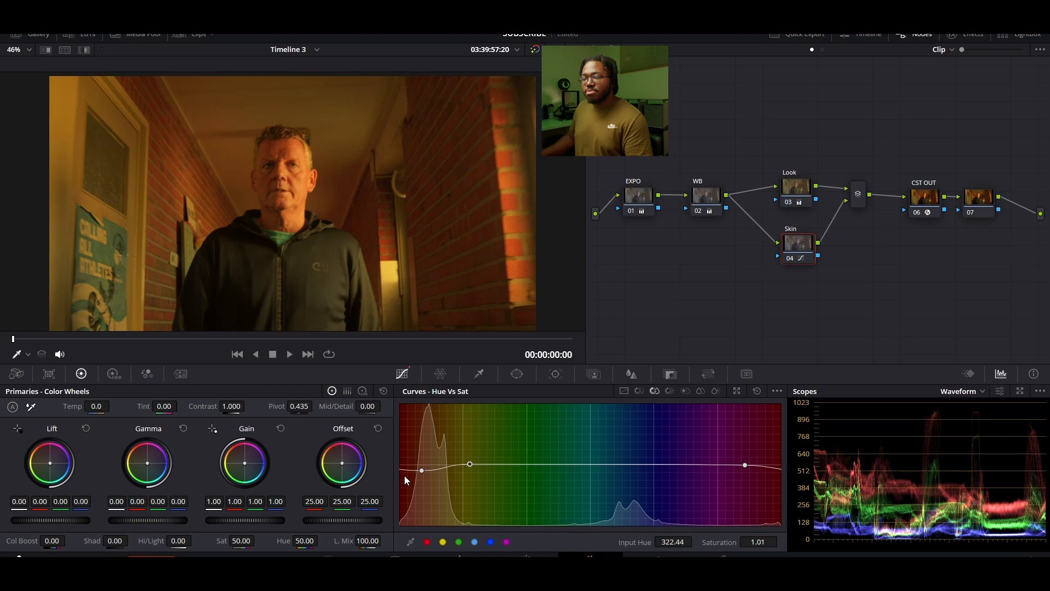
drag(743, 465, 732, 462)
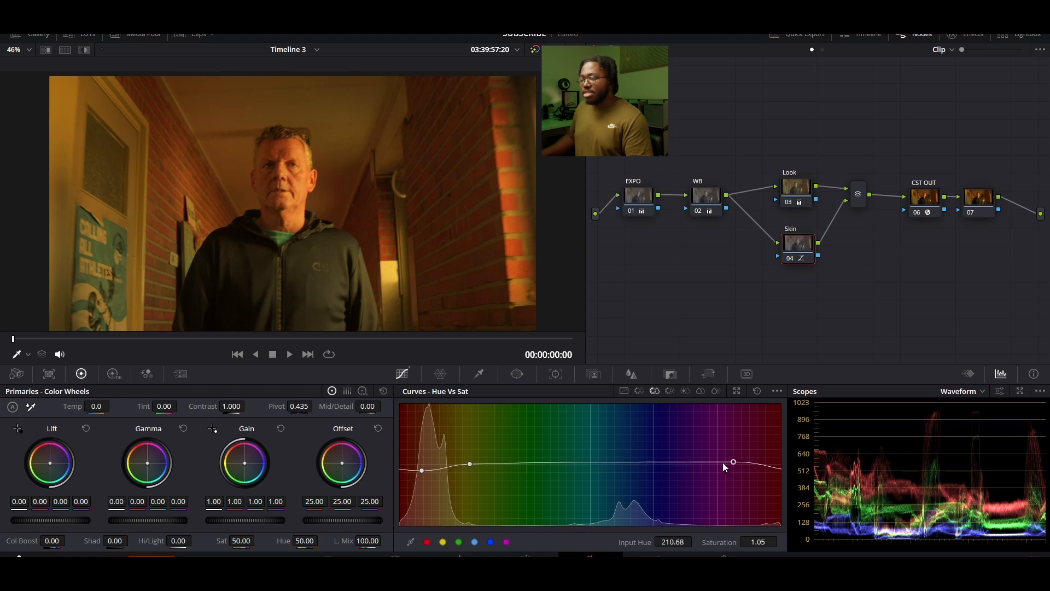
drag(733, 462, 716, 464)
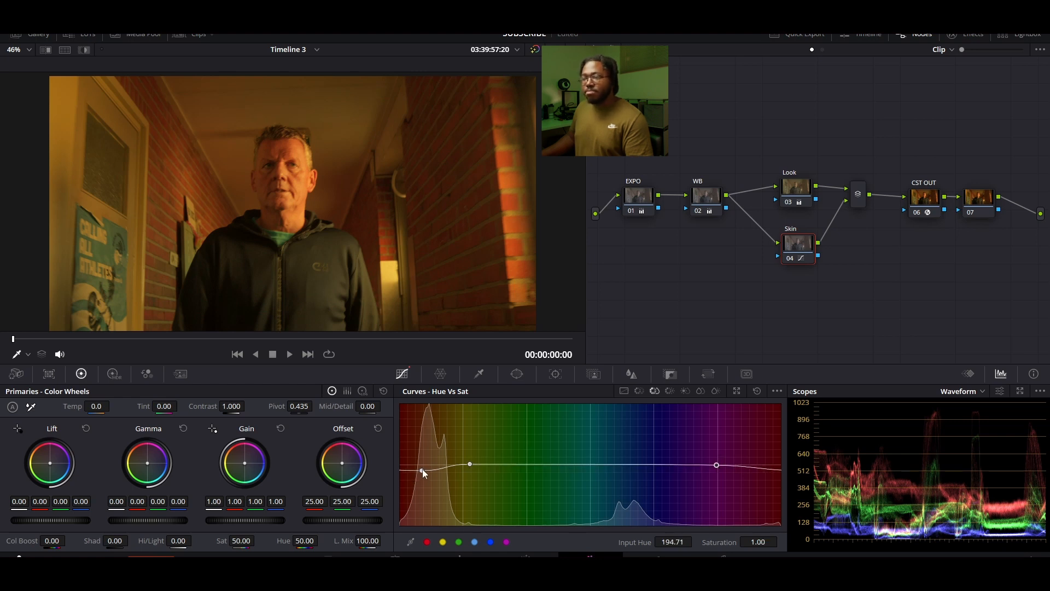
Fine-tune the orange skin hue rotation to about 12
drag(421, 464, 422, 474)
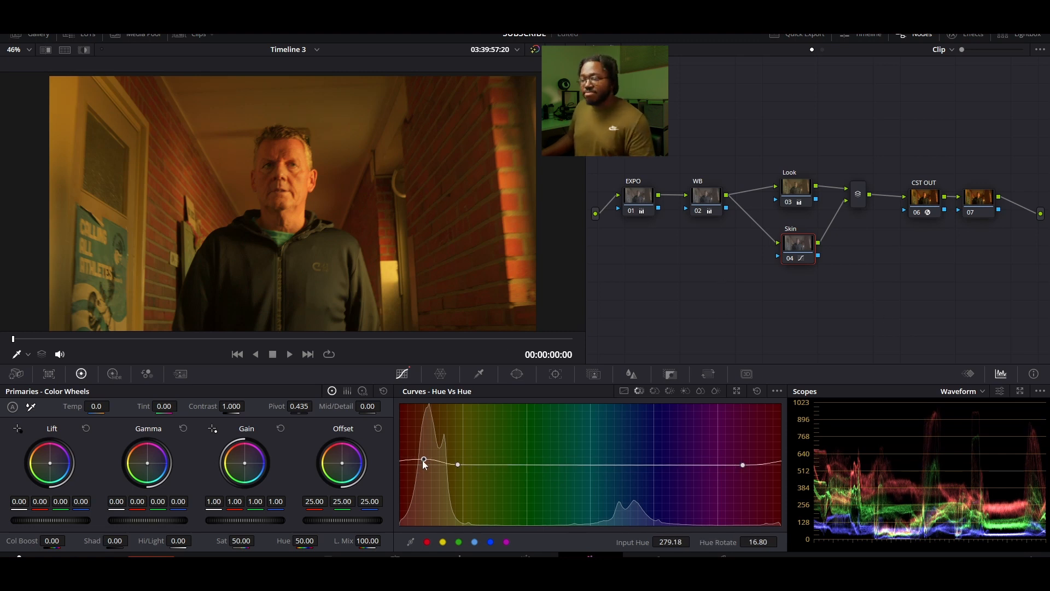
drag(423, 460, 424, 464)
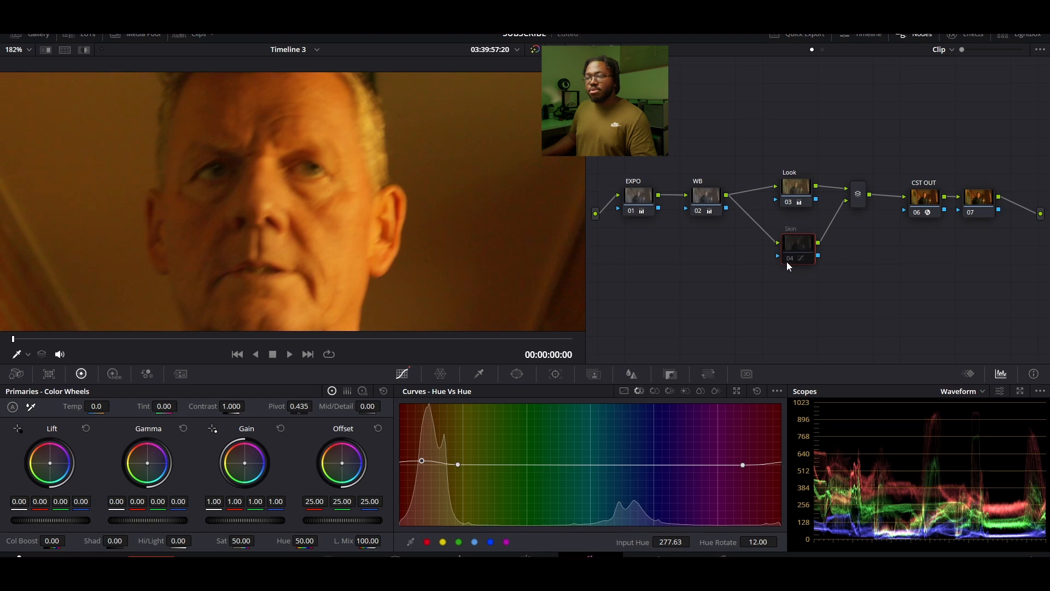
Re-enable Skin, desaturate orange skin hues to about 0.63 and rotate them to 31.20
click(795, 190)
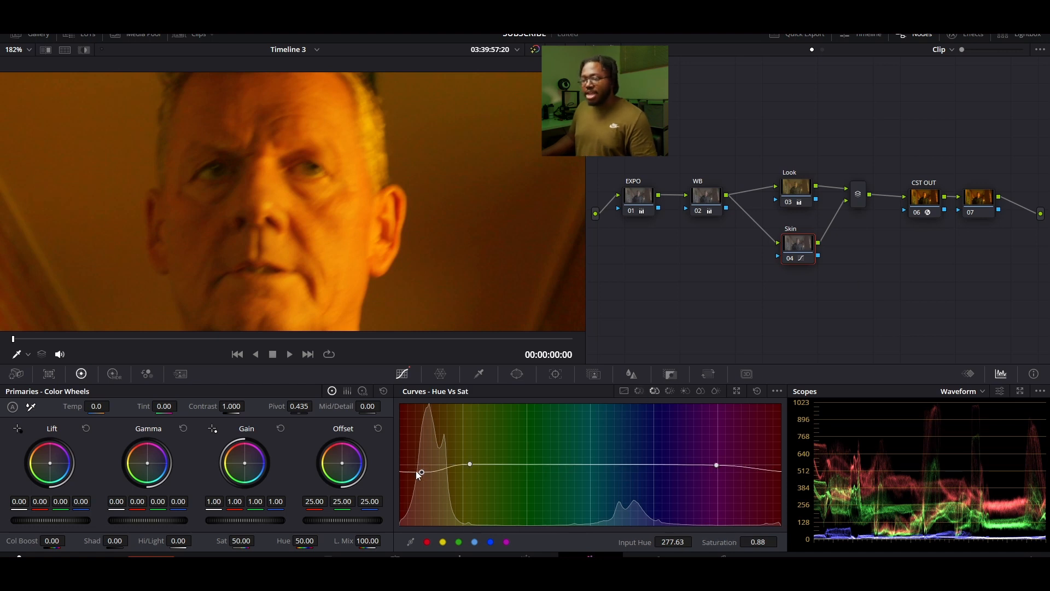
drag(420, 472, 423, 487)
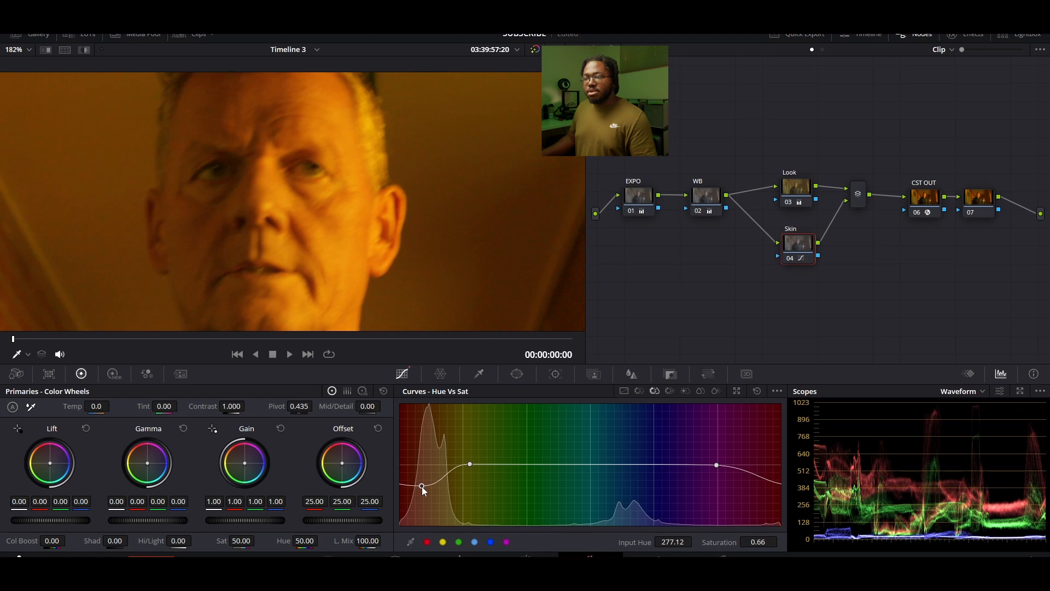
drag(422, 487, 480, 464)
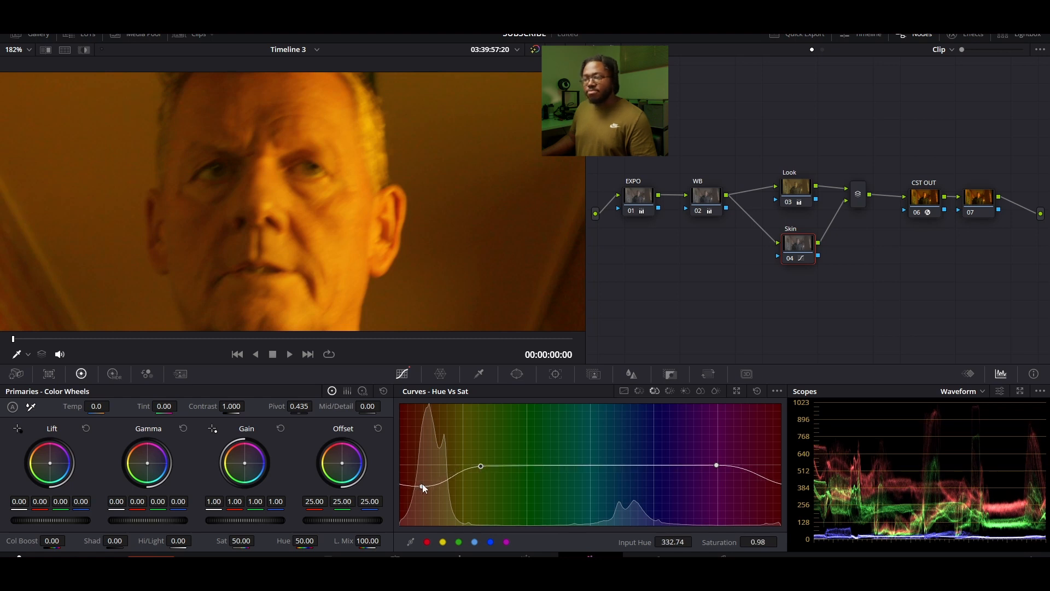
drag(424, 486, 423, 489)
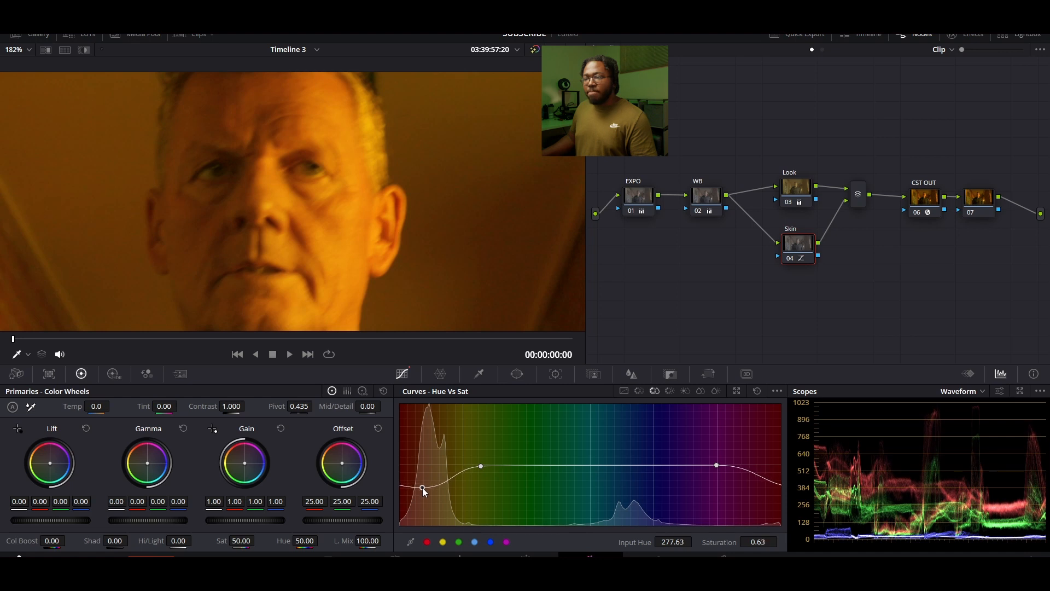
mouse_move(439, 482)
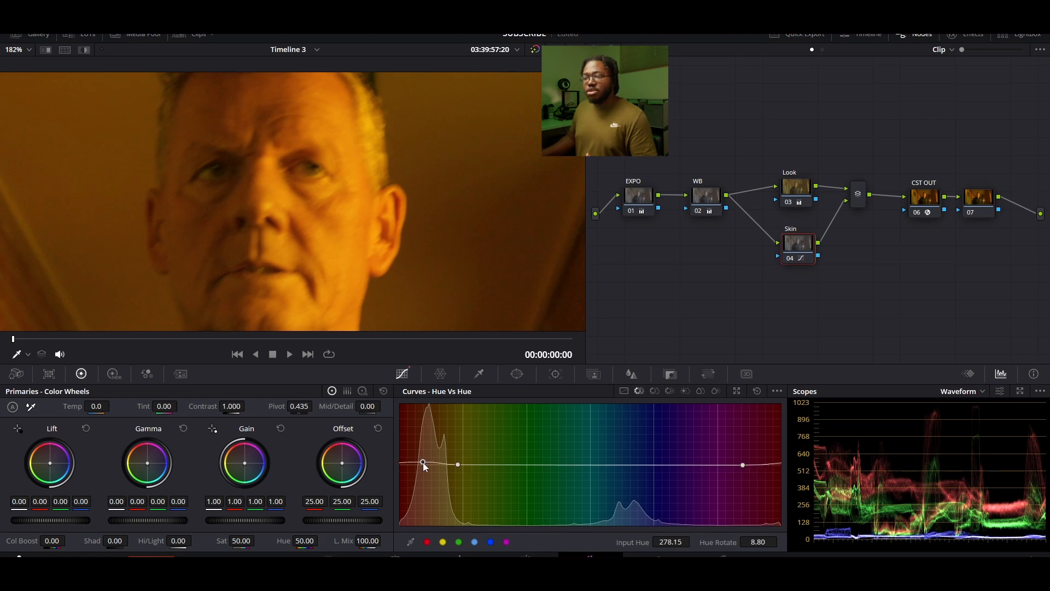
drag(422, 465, 422, 459)
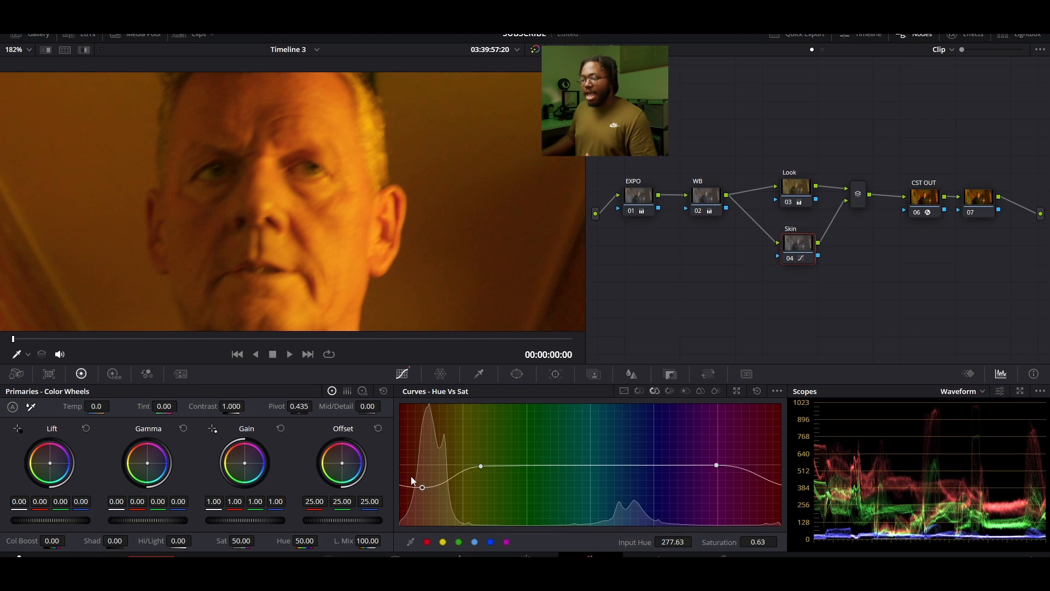
drag(421, 486, 421, 495)
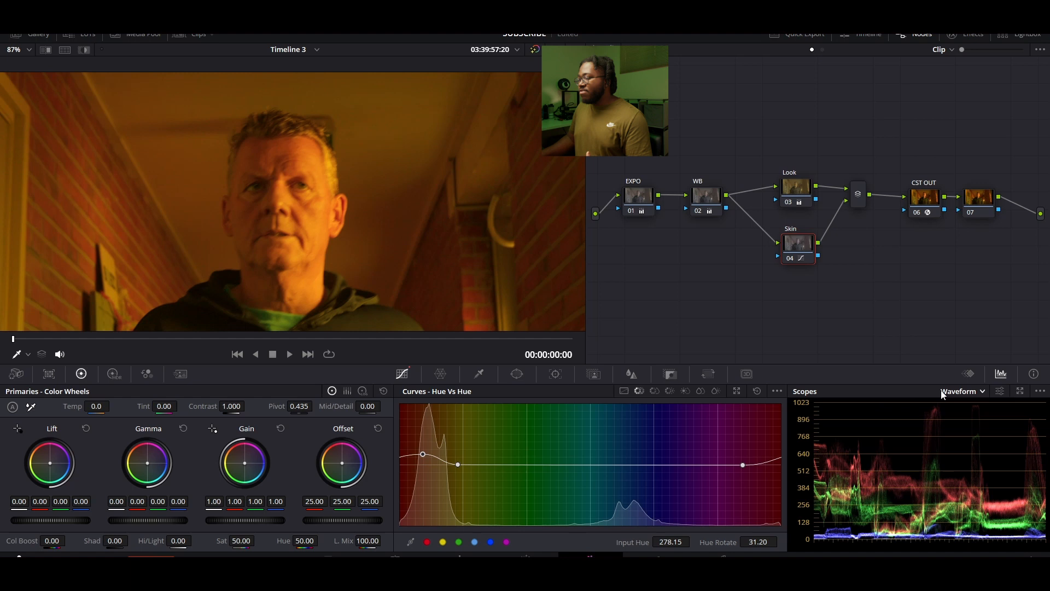
Switch the scope to Vectorscope with the Skin Tone Indicator shown
click(963, 391)
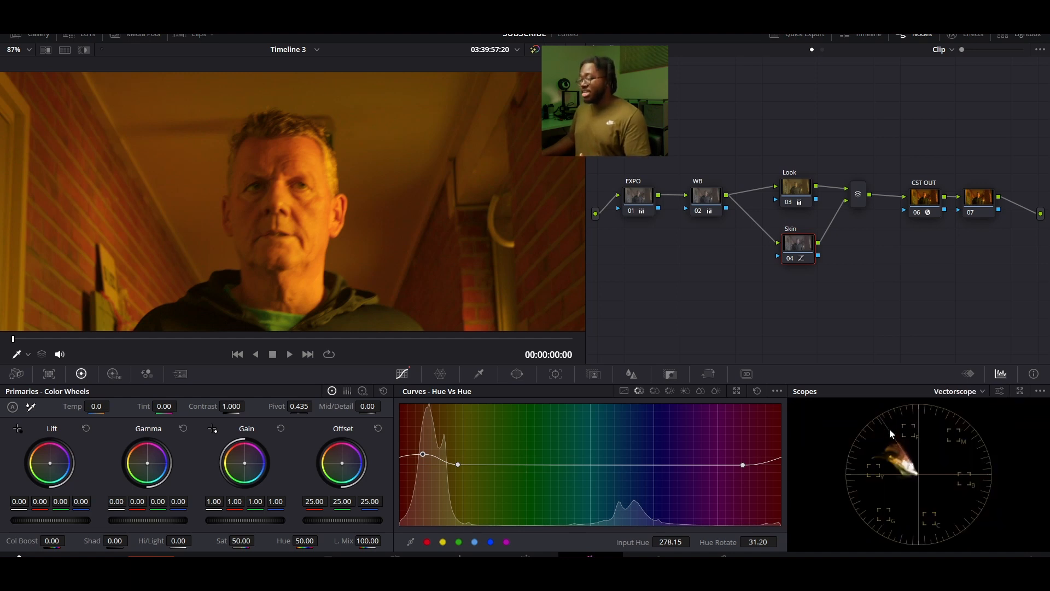
mouse_move(903, 465)
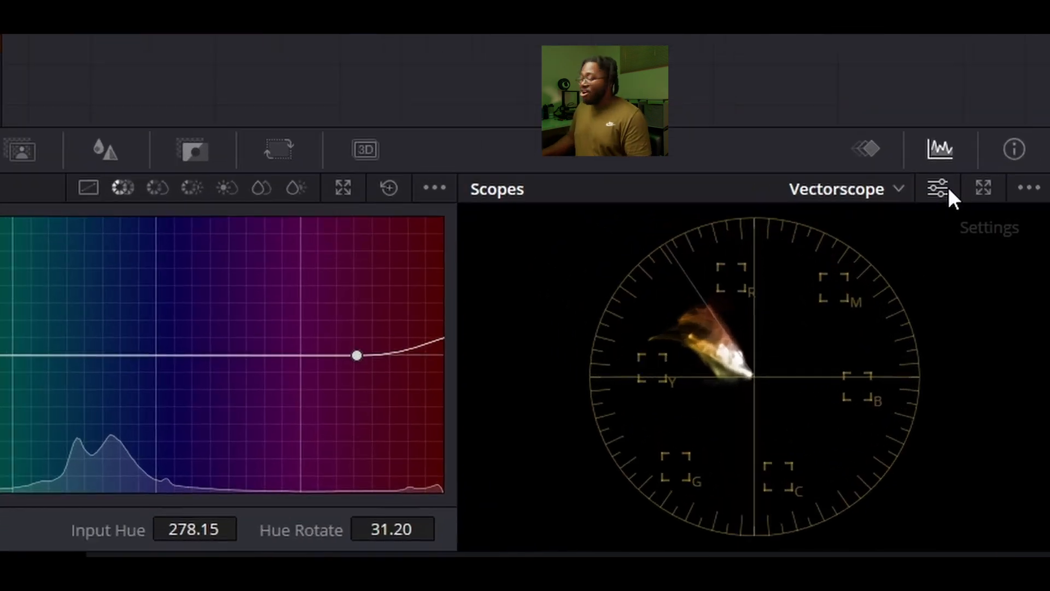
click(938, 188)
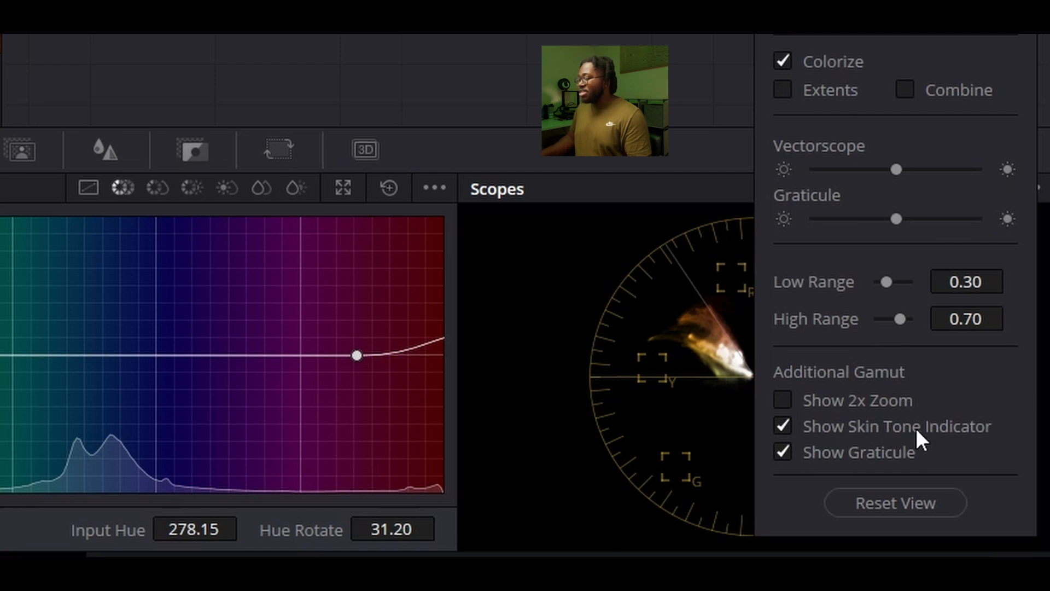
click(781, 426)
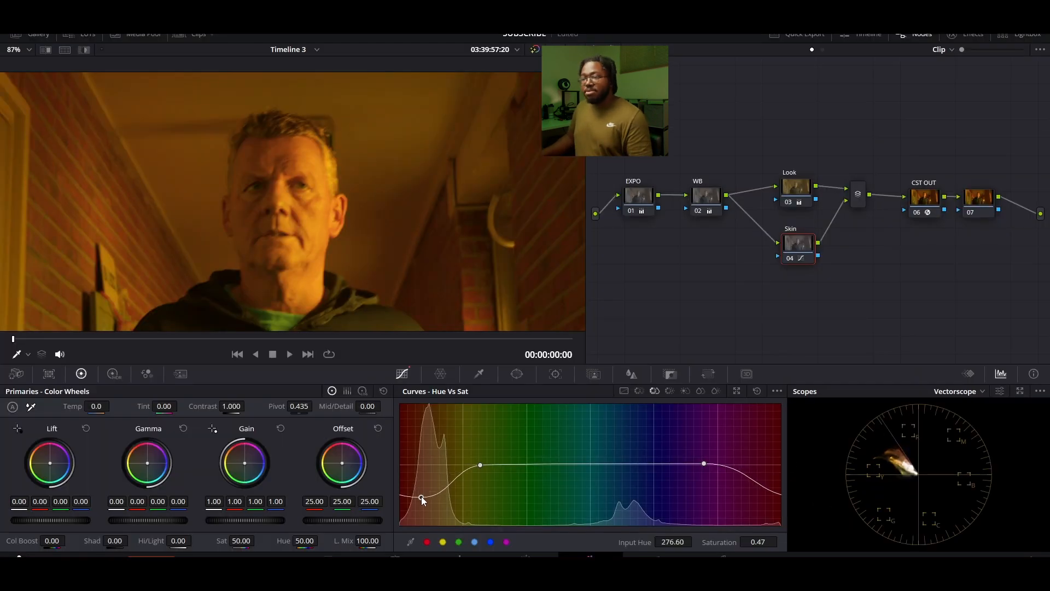
Push skin hue rotation to about 36, then warm the Look gain to red 1.13, blue 0.59
drag(421, 500, 422, 495)
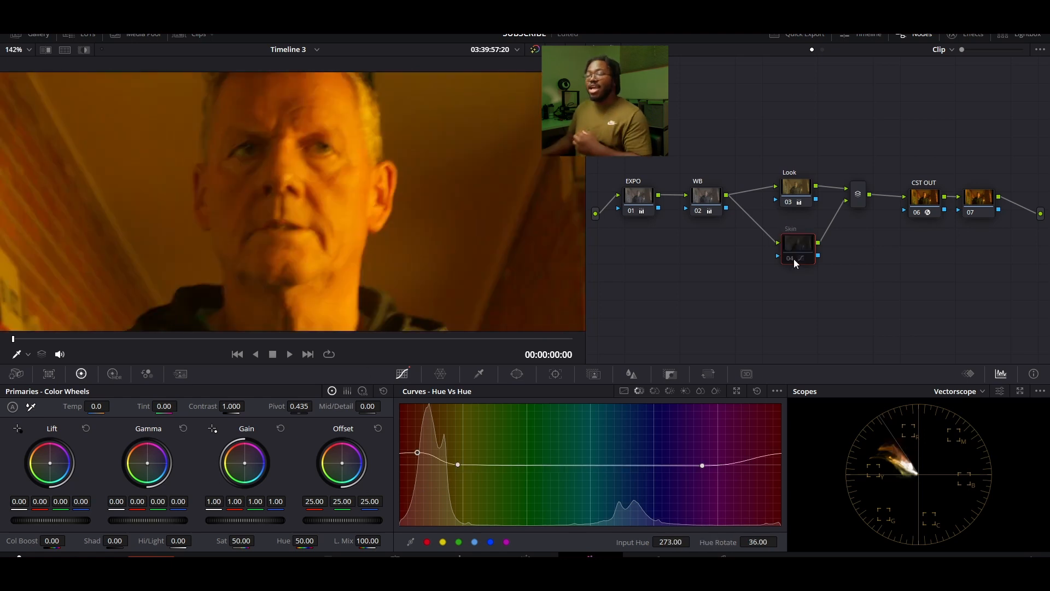
click(797, 245)
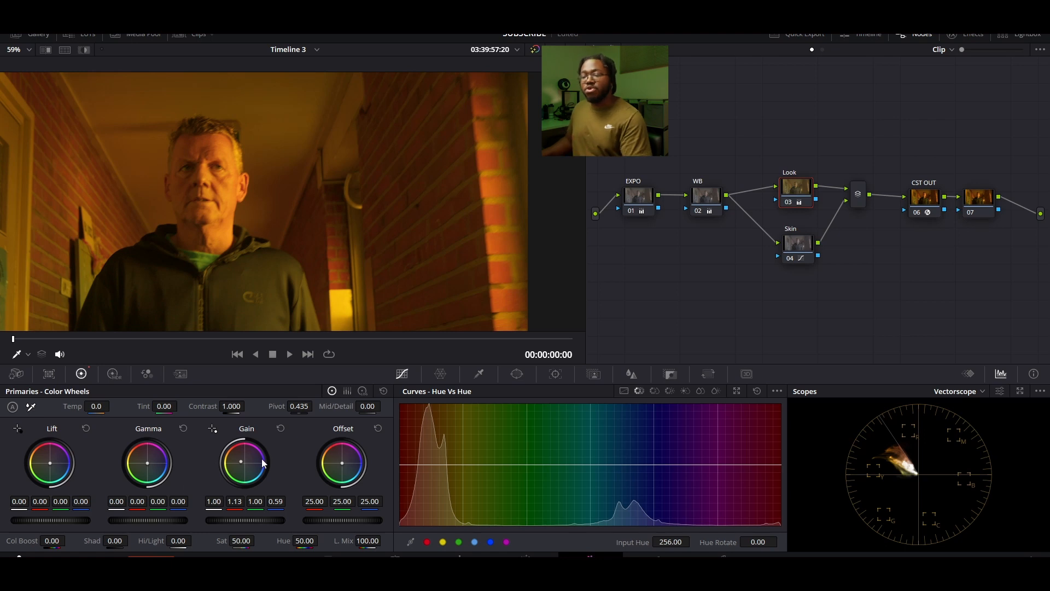
Push the Look node's Gain wheel toward blue for a cool cast
drag(240, 462, 241, 458)
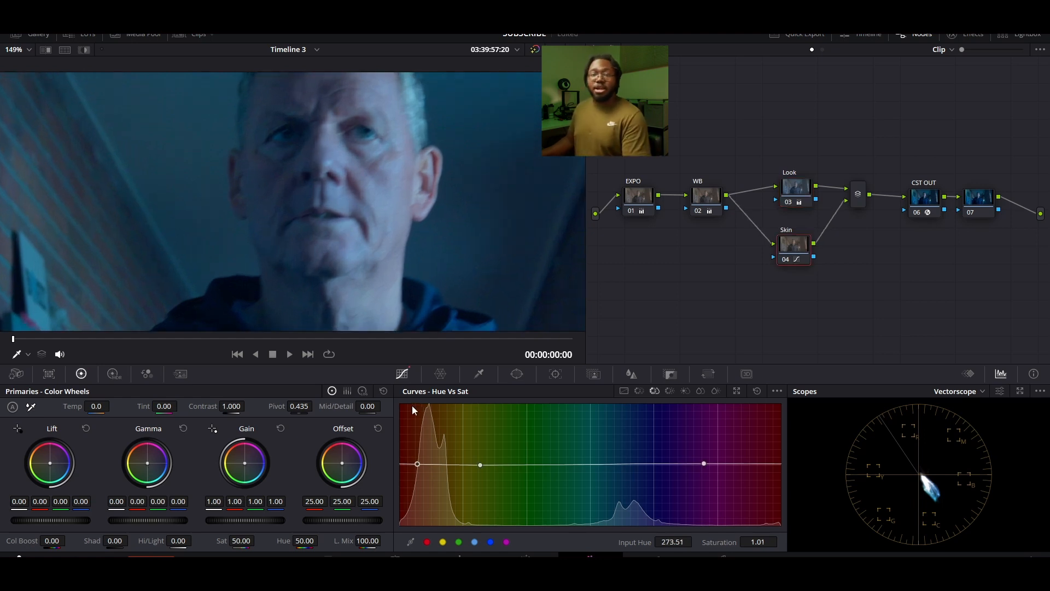
Raise the Skin node's orange Hue vs Sat point to about 1.43
drag(418, 463, 417, 465)
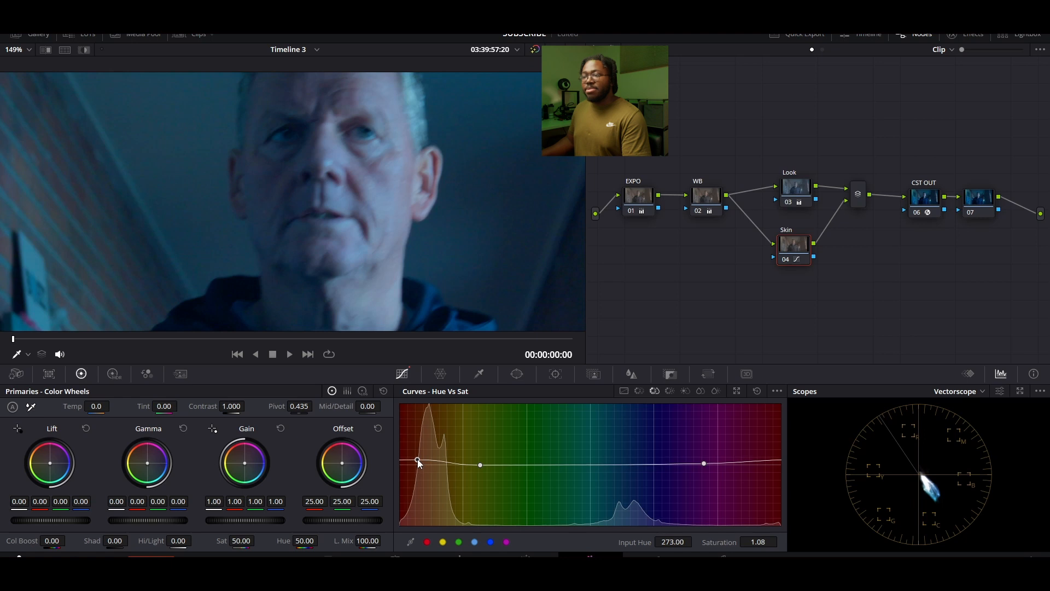
drag(417, 464, 418, 449)
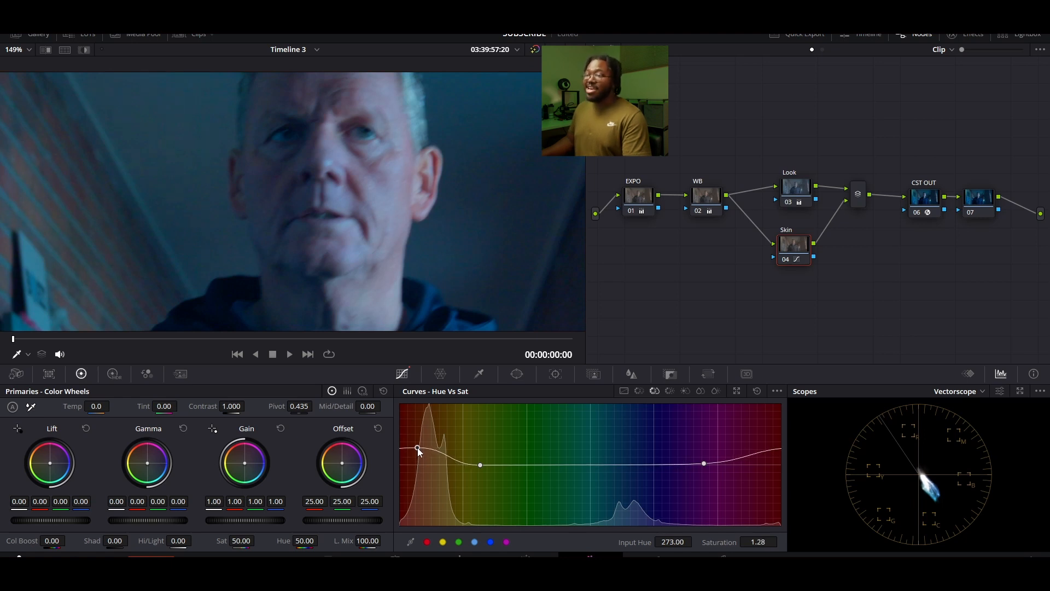
drag(417, 447, 418, 447)
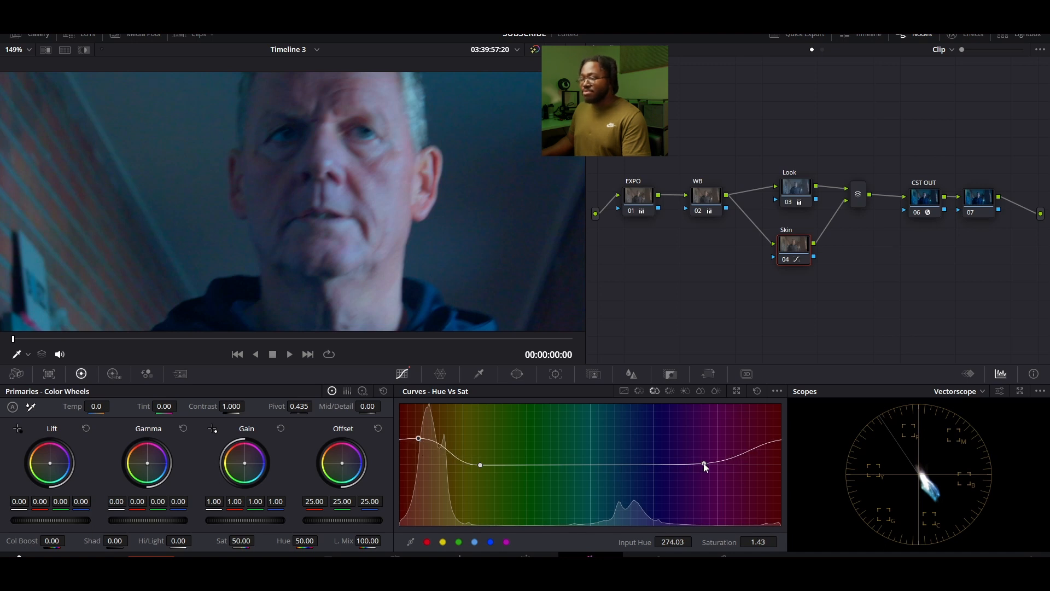
Tweak the skin Hue Rotate slightly, ending back near neutral
drag(703, 465, 683, 465)
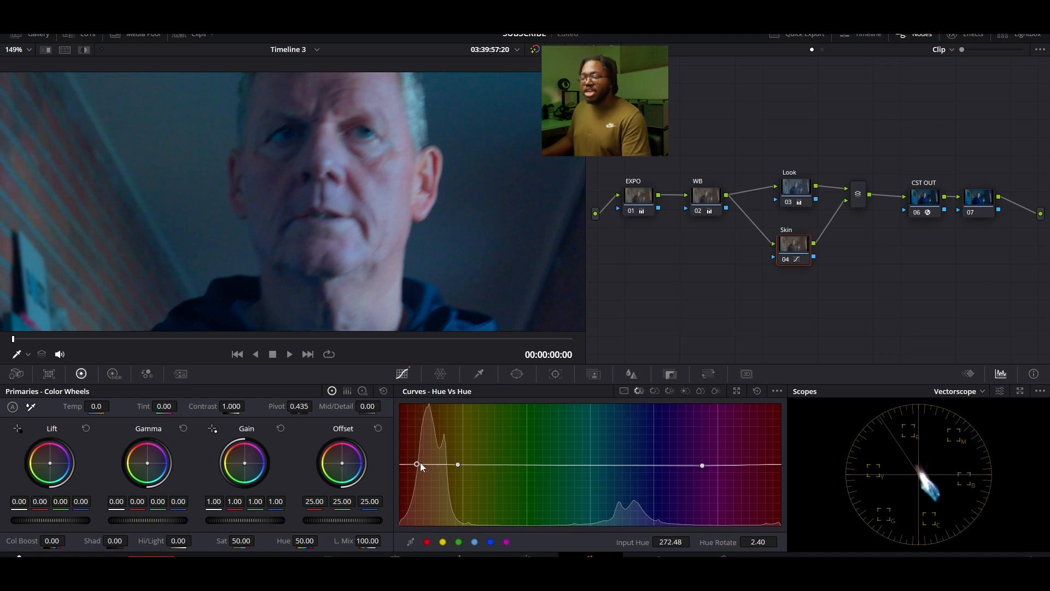
drag(417, 465, 413, 466)
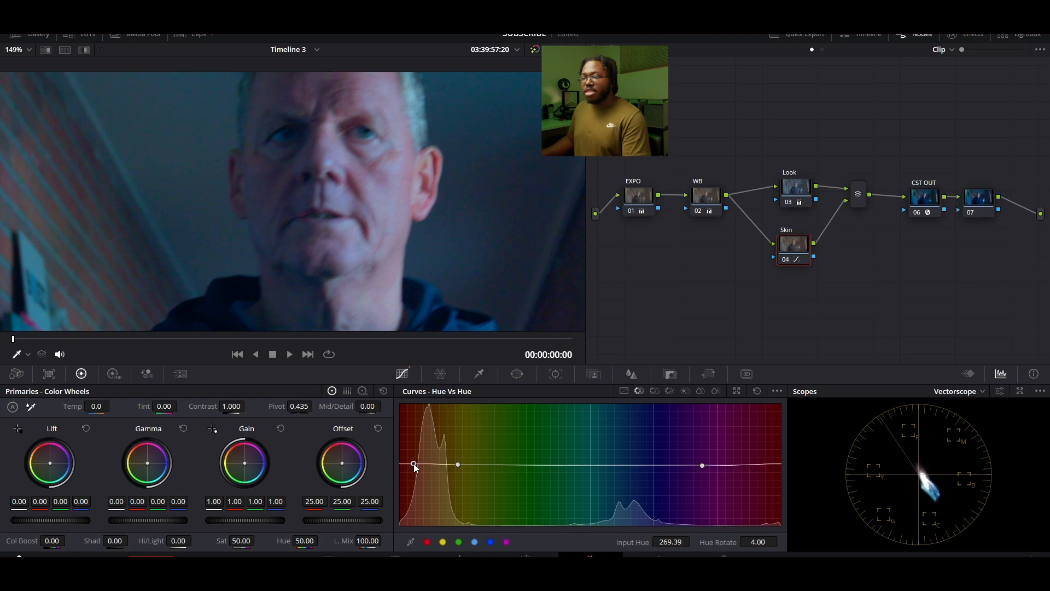
mouse_move(361, 304)
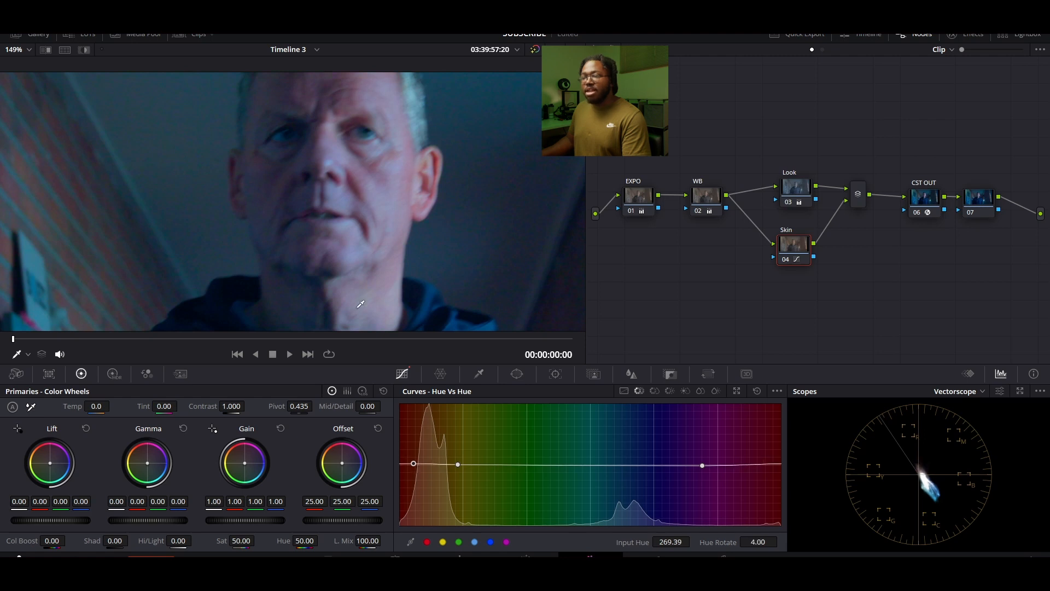
drag(413, 463, 415, 466)
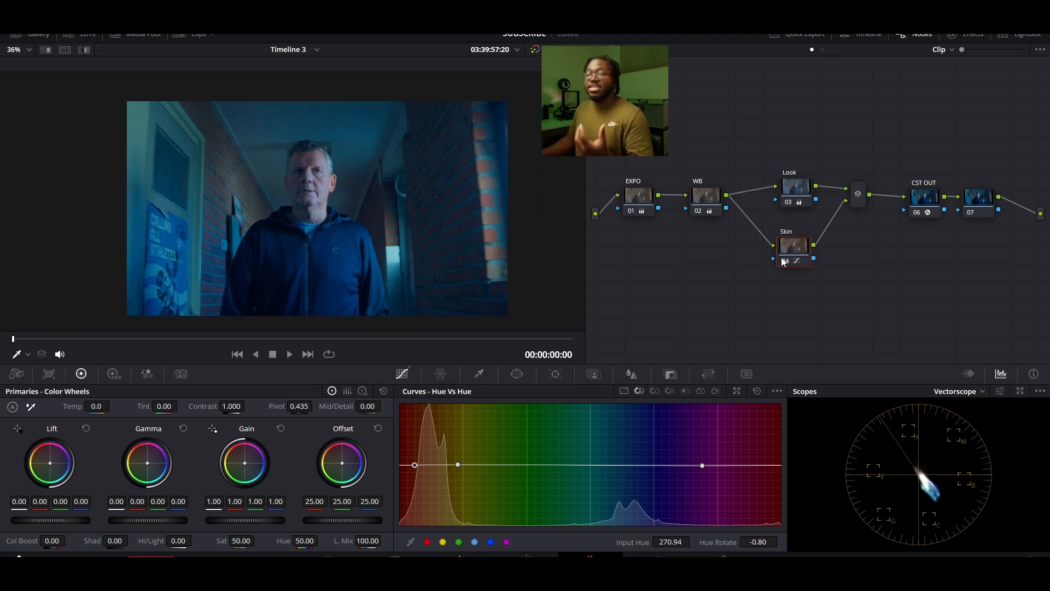
mouse_move(621, 273)
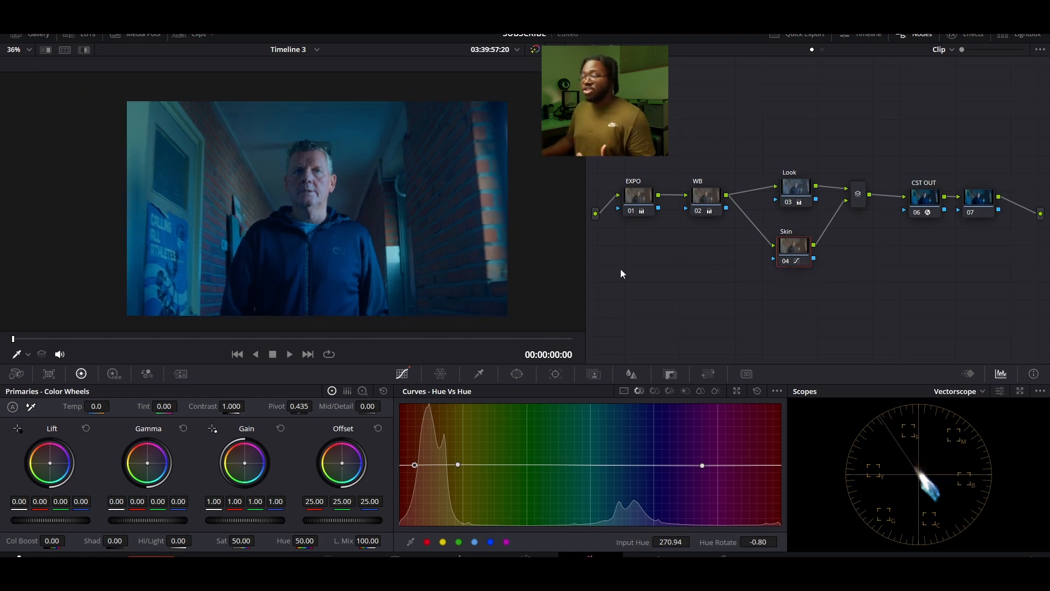
mouse_move(793, 261)
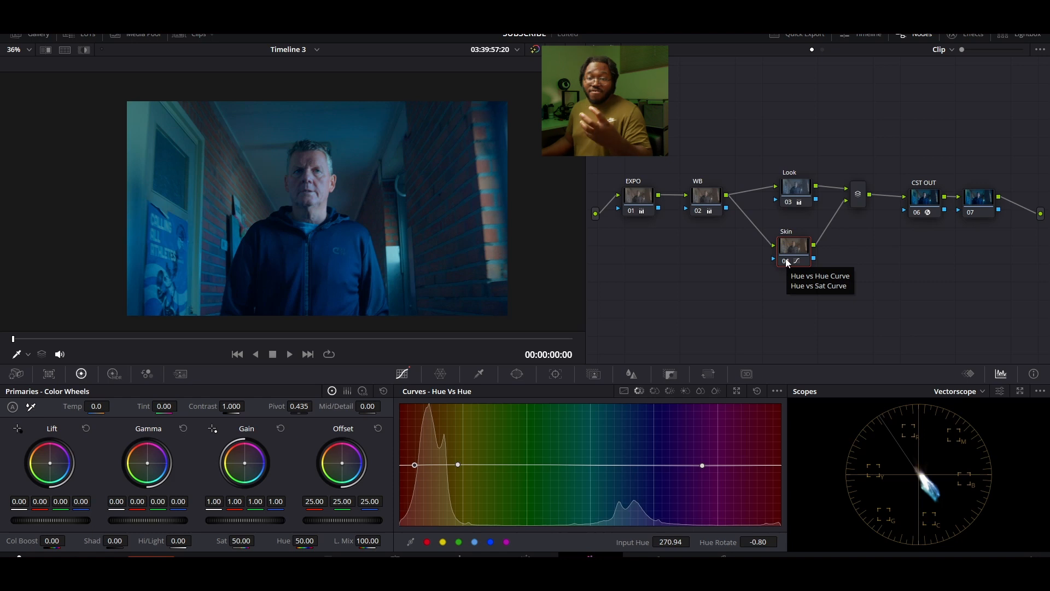